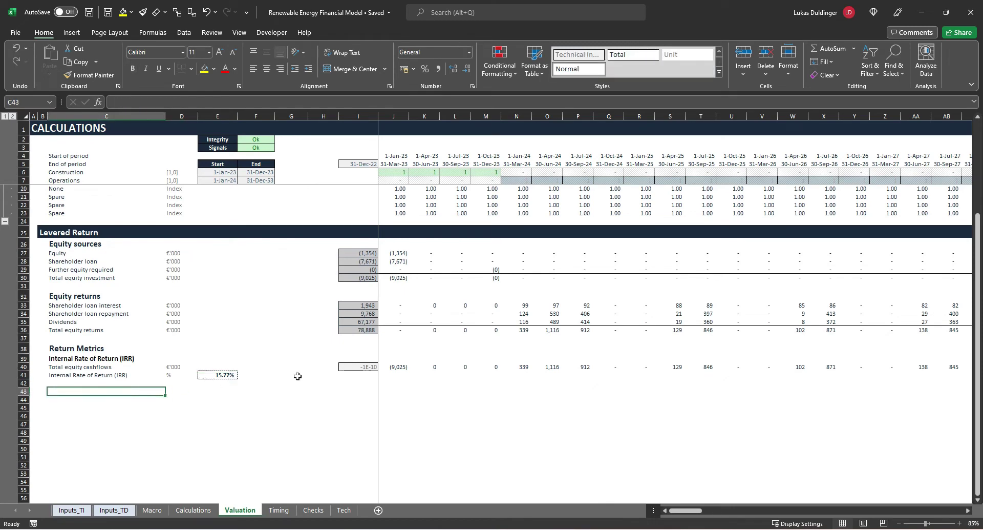
# Add a 'Net Present Value (NPV)' heading in C43 with the IRR heading's formatting.
pyautogui.write('Net Present Value (')
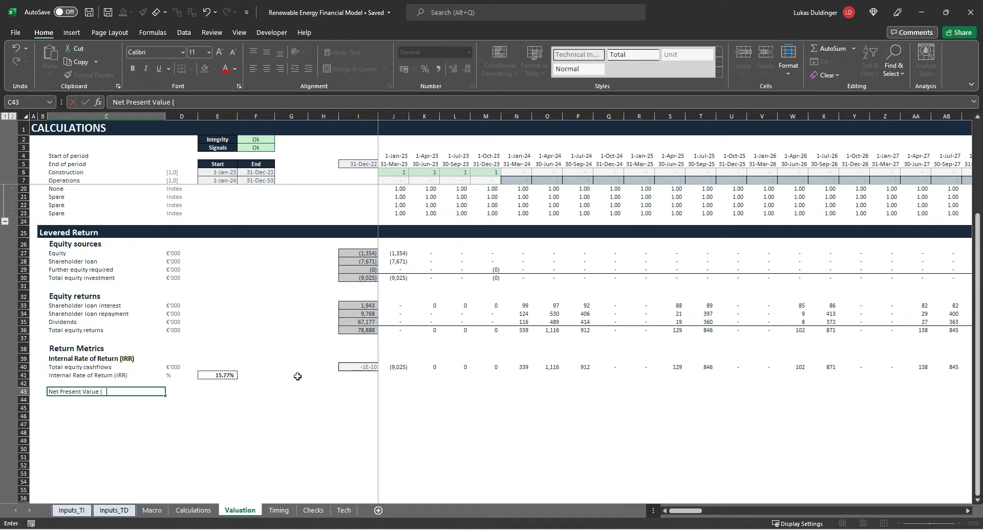
pyautogui.write('NPV)')
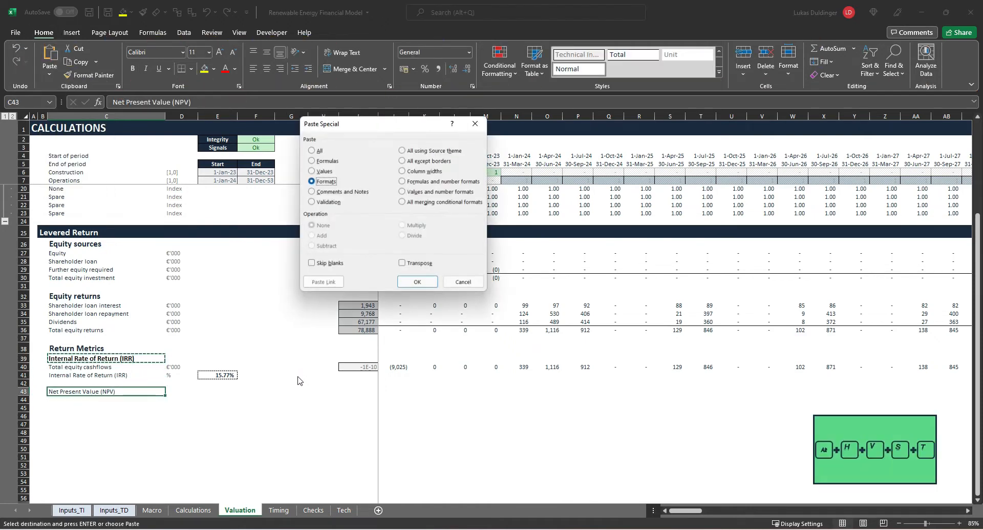
pyautogui.click(418, 281)
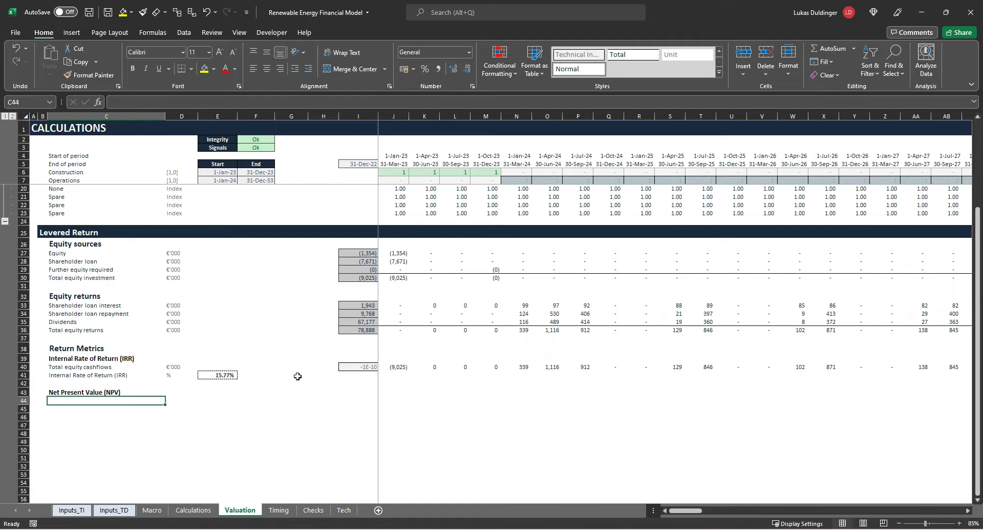
# Add a 'Target IRR' row in C44 with a % unit.
pyautogui.write('Target IRR')
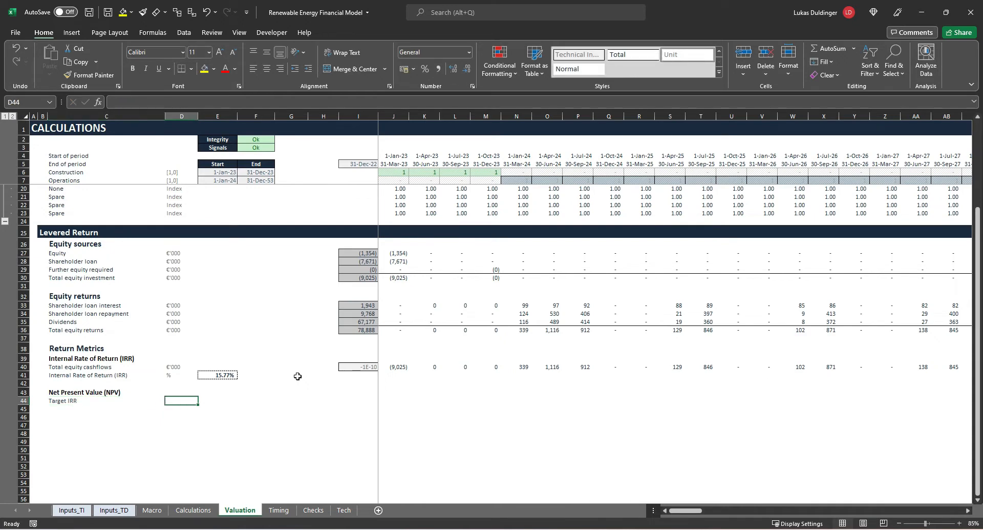
pyautogui.write('%')
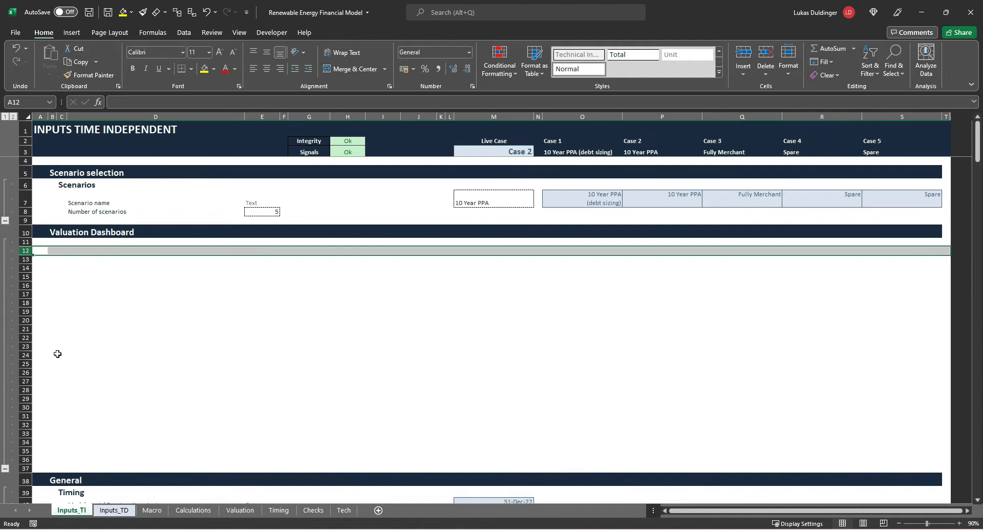
pyautogui.moveTo(120, 324)
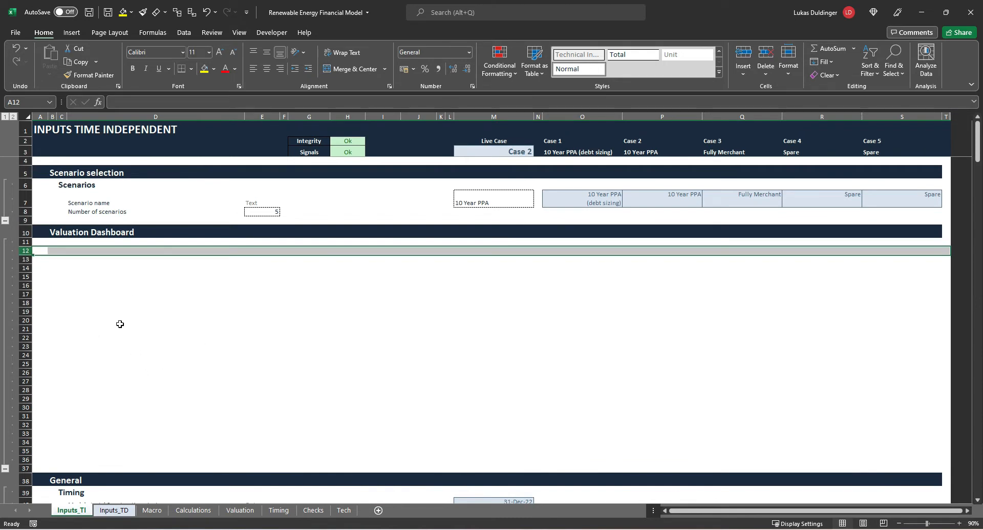
pyautogui.moveTo(98, 359)
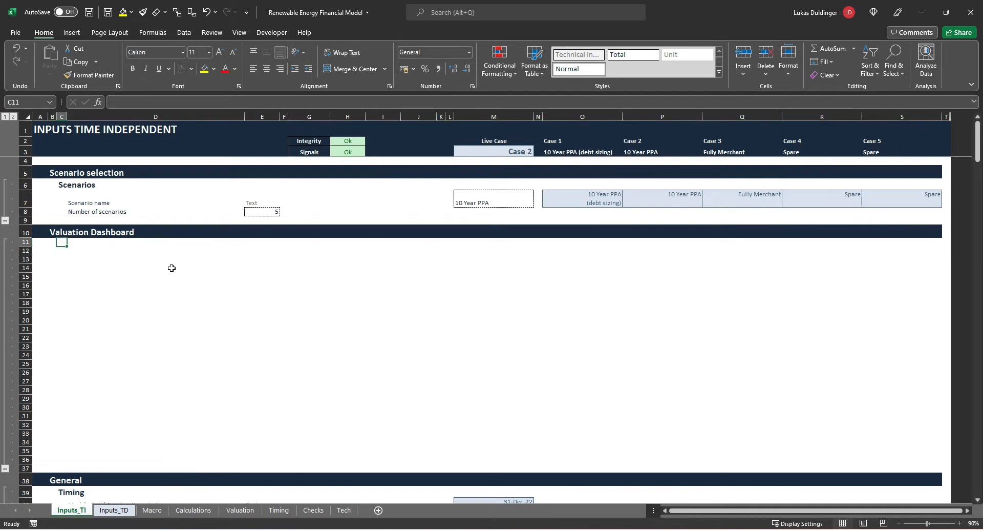
pyautogui.moveTo(128, 285)
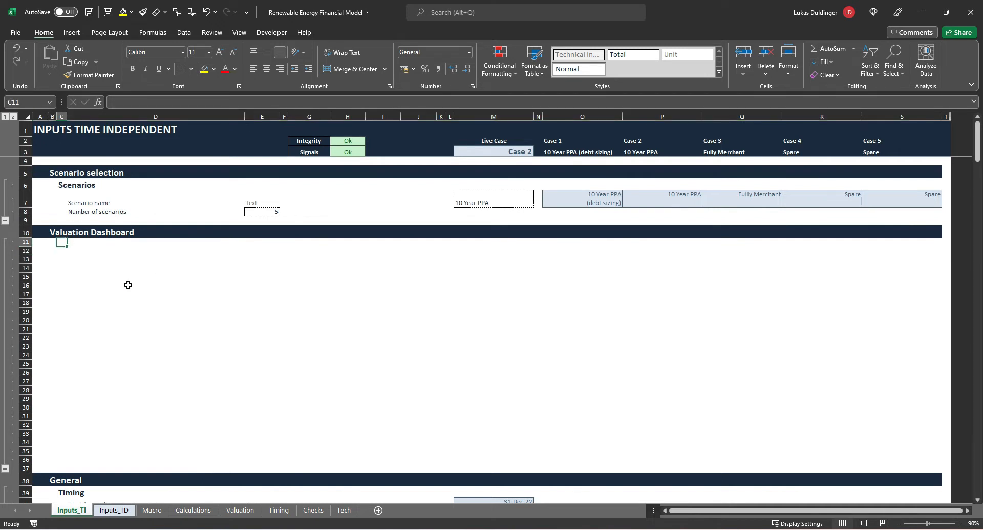
# Add a bold 'Target IRR Valuation' subheading in C11 under Valuation Dashboard.
pyautogui.write('Target')
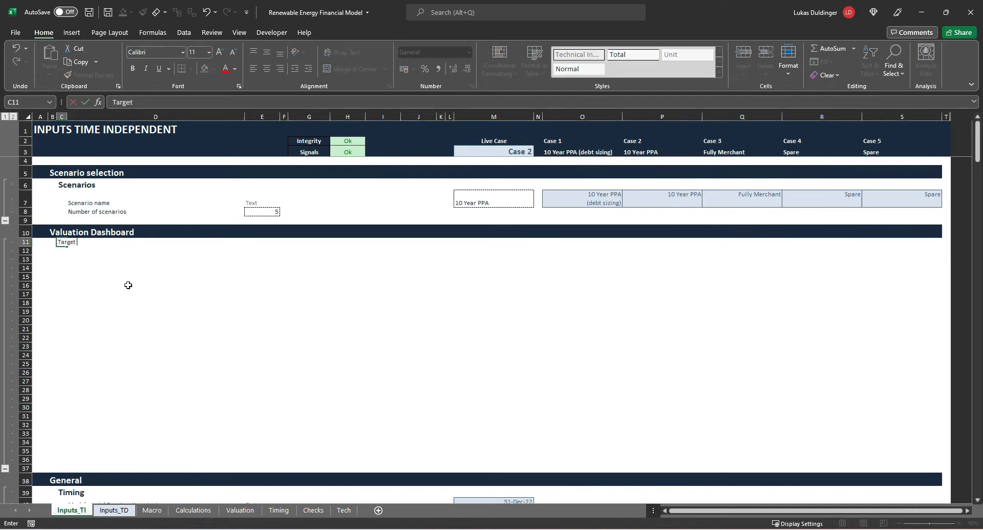
pyautogui.write('IRR')
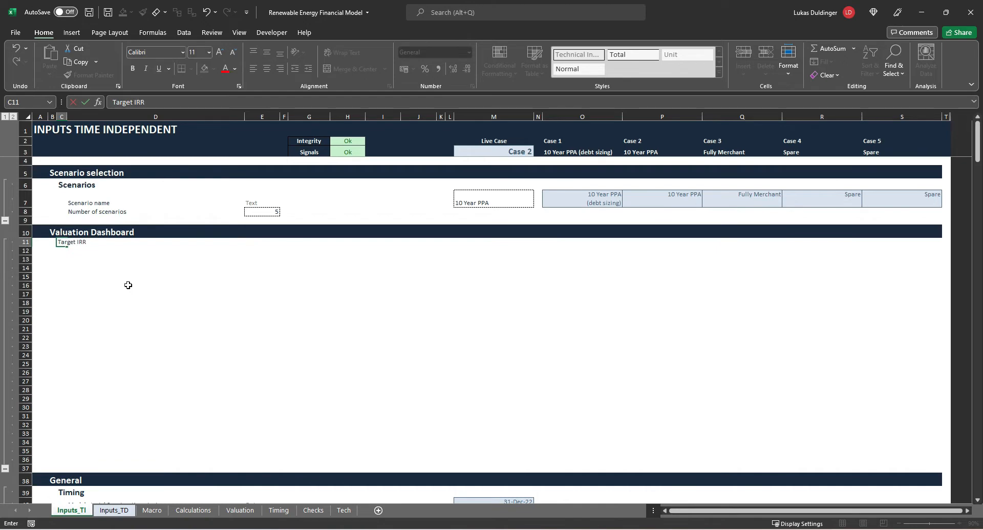
pyautogui.write('Valuation')
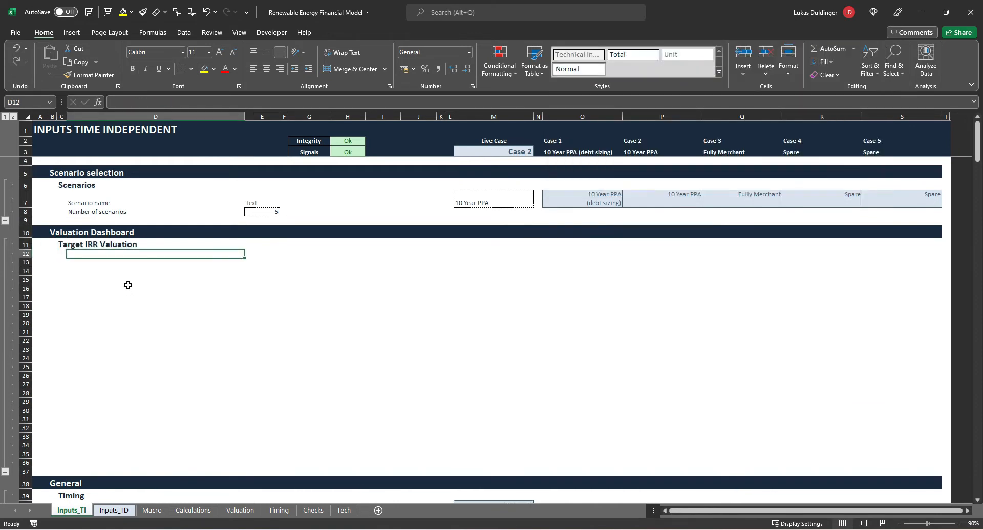
# Add 'Perspective' in D12 and 'Target IRR Valuation On/Off' in D13.
pyautogui.write('Perspective')
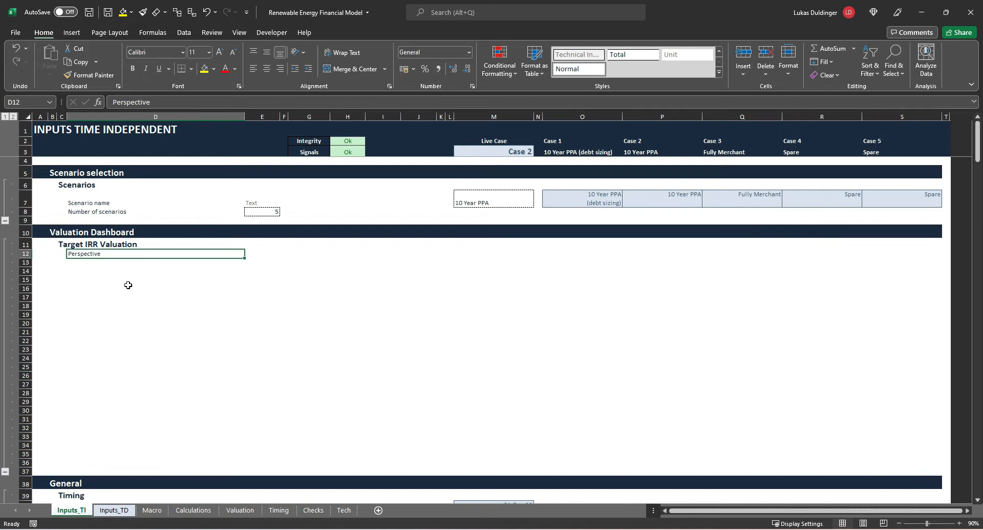
pyautogui.write('T')
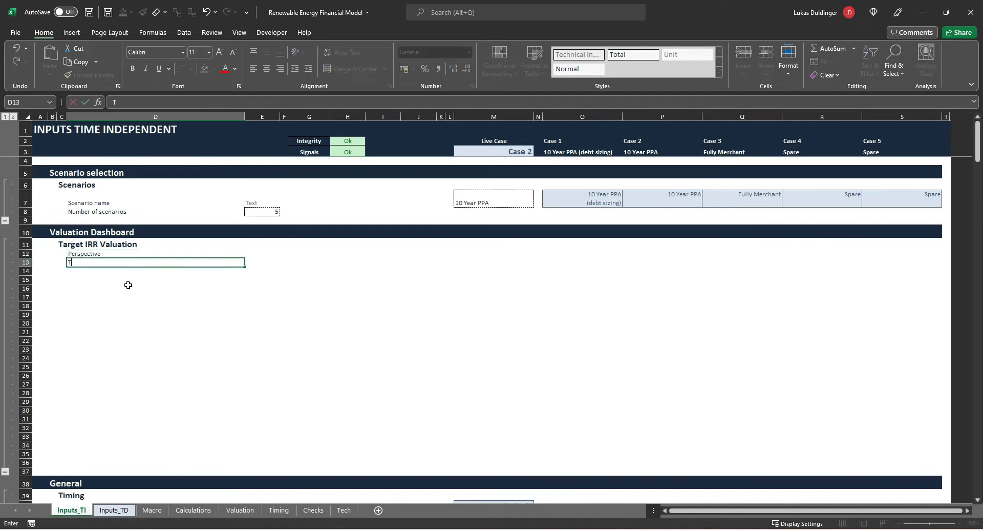
pyautogui.write('arget IRR Valuation')
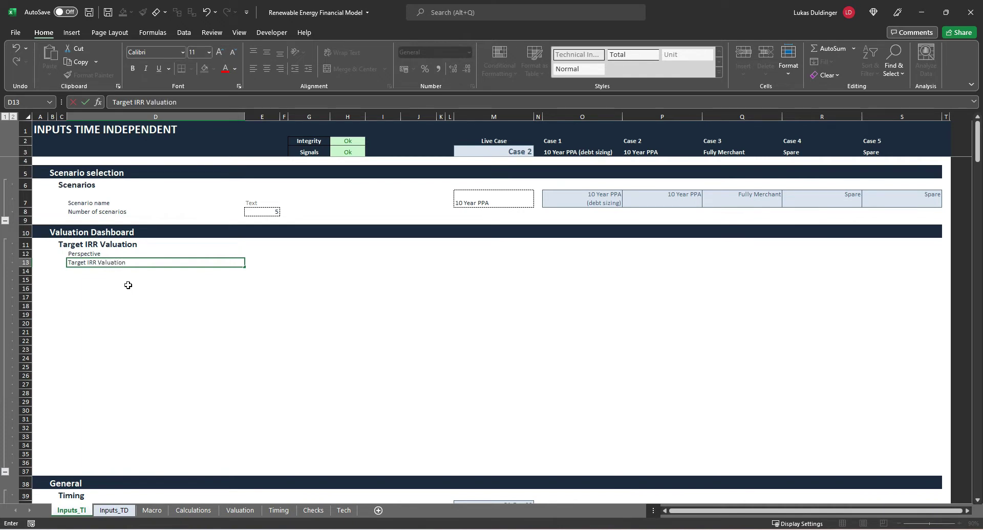
pyautogui.write('On/O')
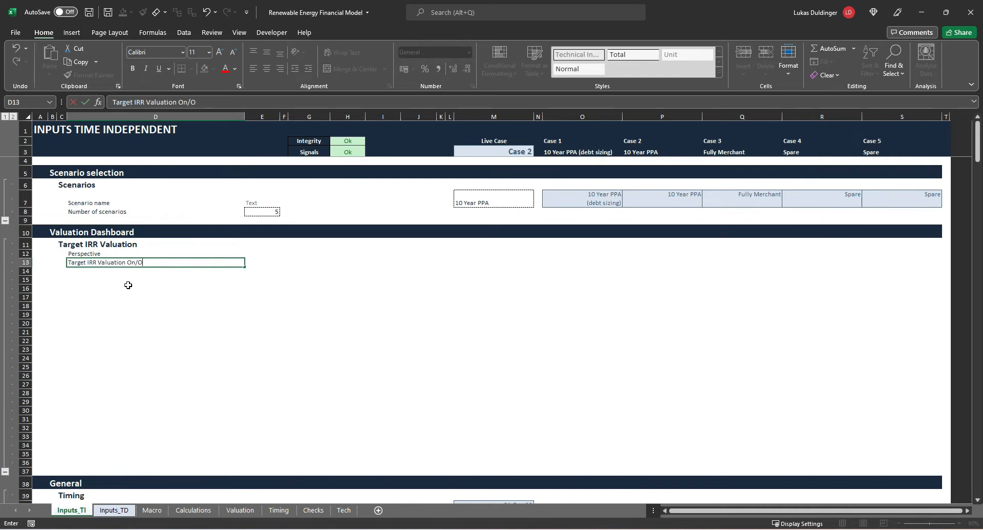
pyautogui.write('ff')
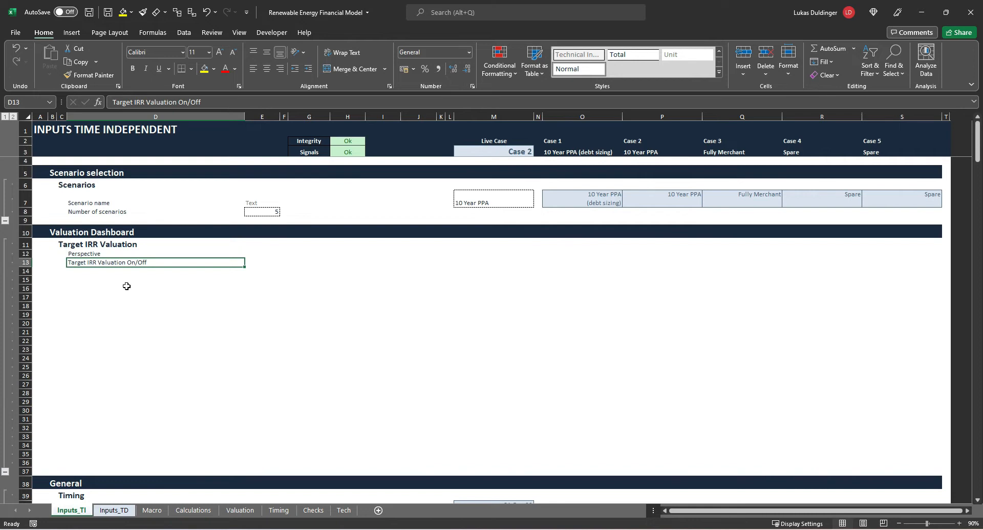
pyautogui.moveTo(135, 311)
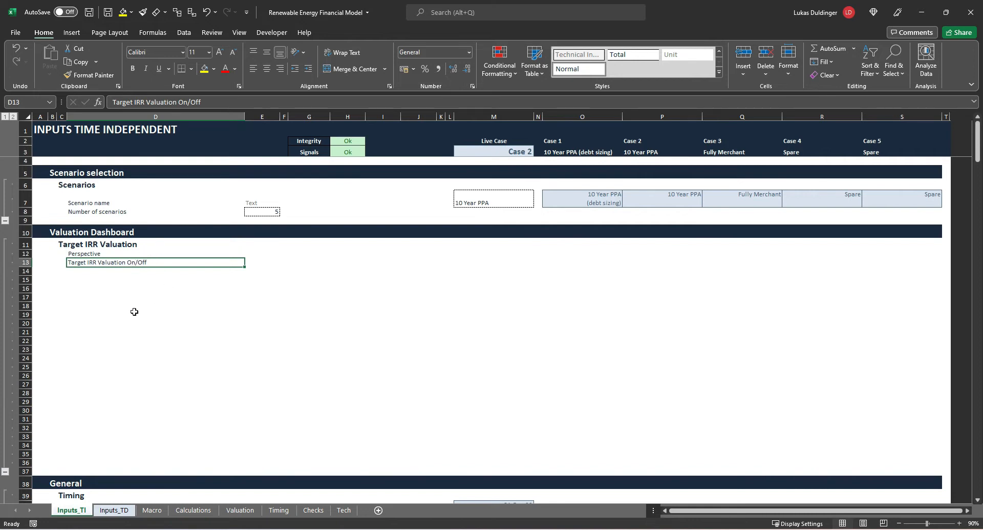
pyautogui.moveTo(95, 286)
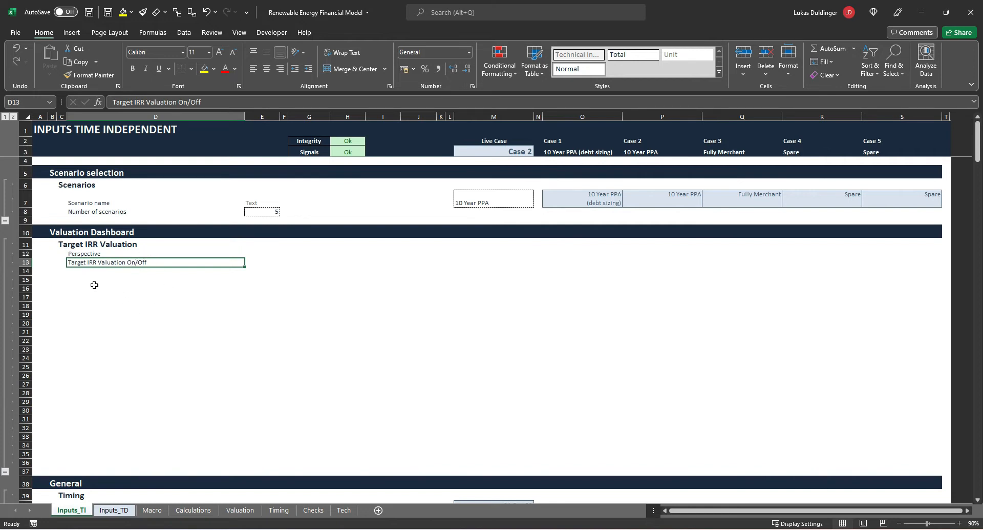
pyautogui.moveTo(131, 311)
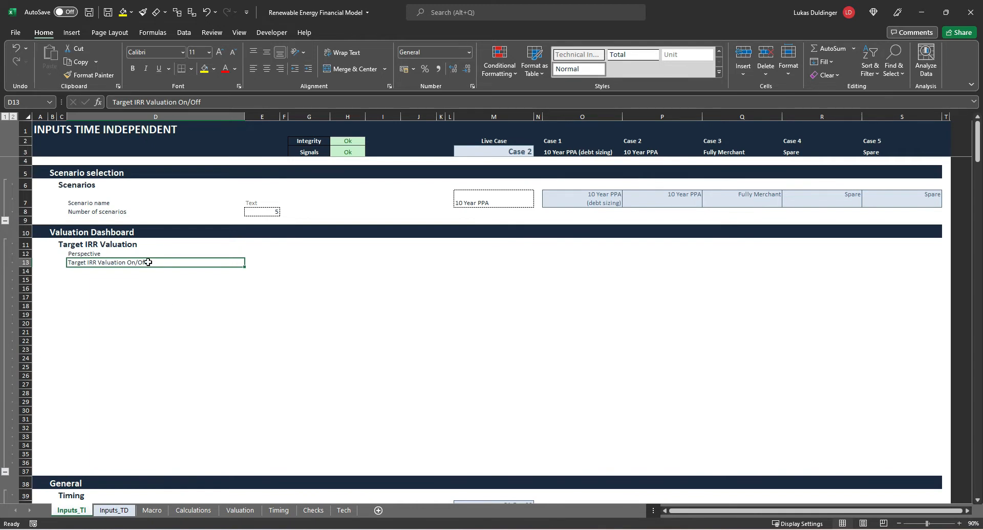
pyautogui.moveTo(137, 318)
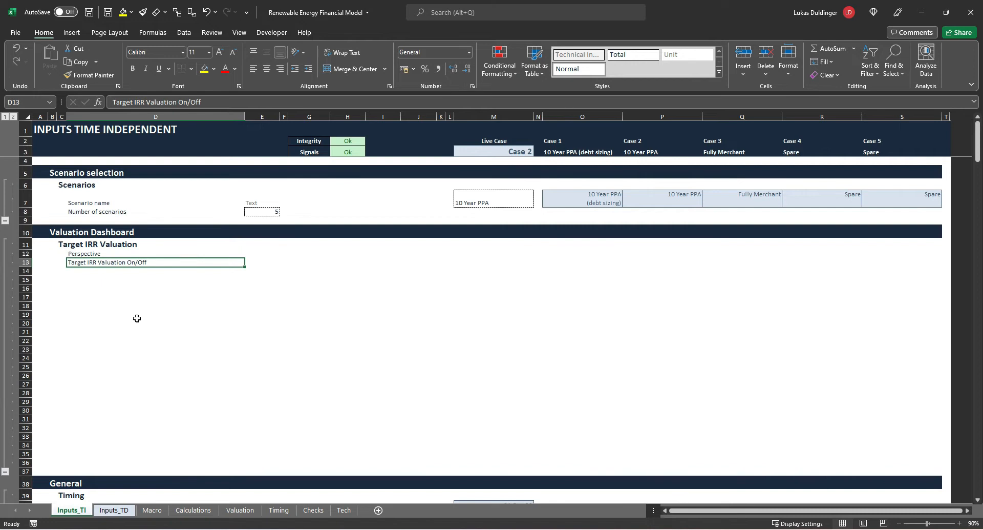
pyautogui.moveTo(78, 281)
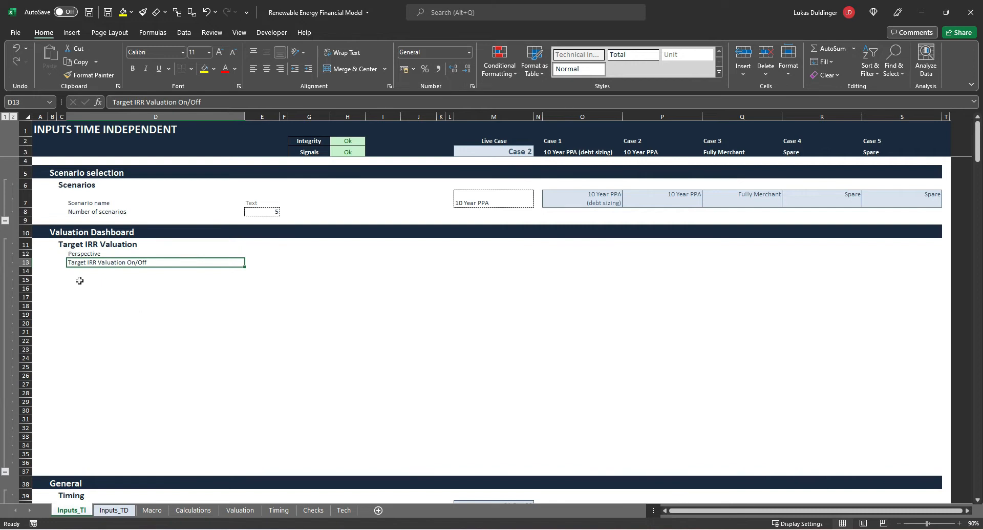
pyautogui.moveTo(149, 319)
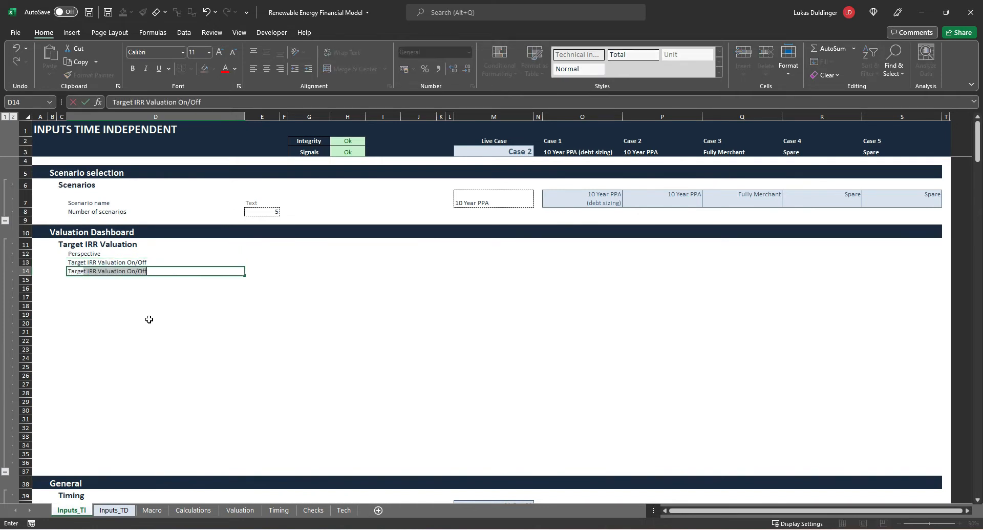
# Add a 'Target levered IRR for valuation' row with a % unit in E14.
pyautogui.write('Target levered IRR')
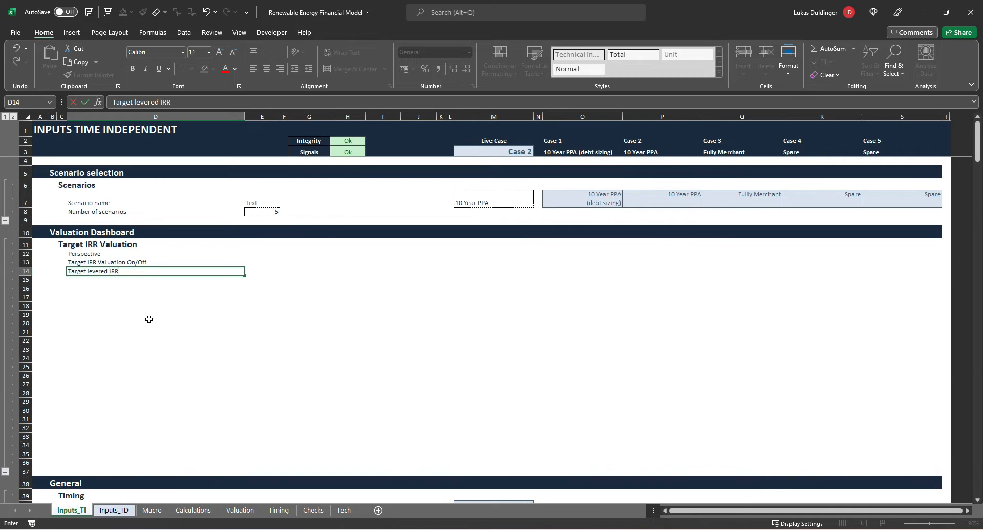
pyautogui.write('for val')
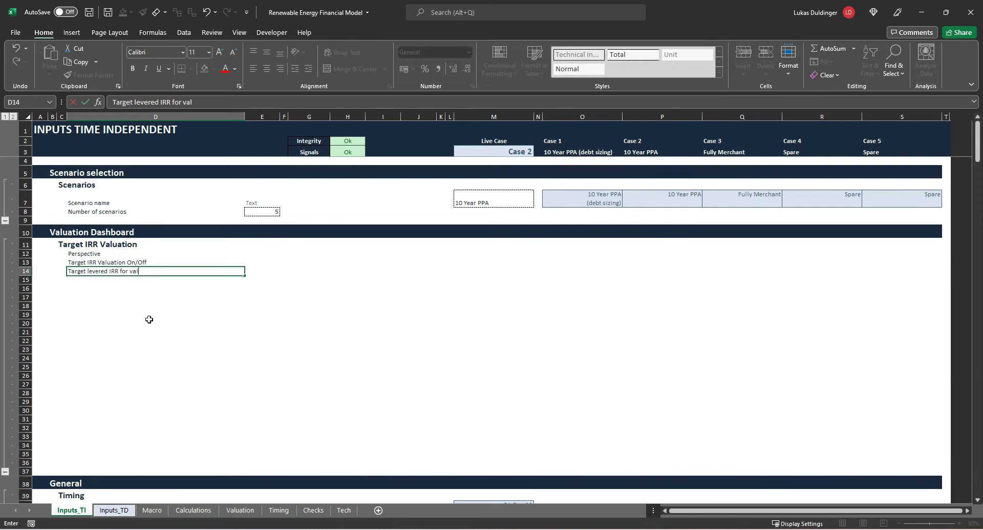
pyautogui.write('uation')
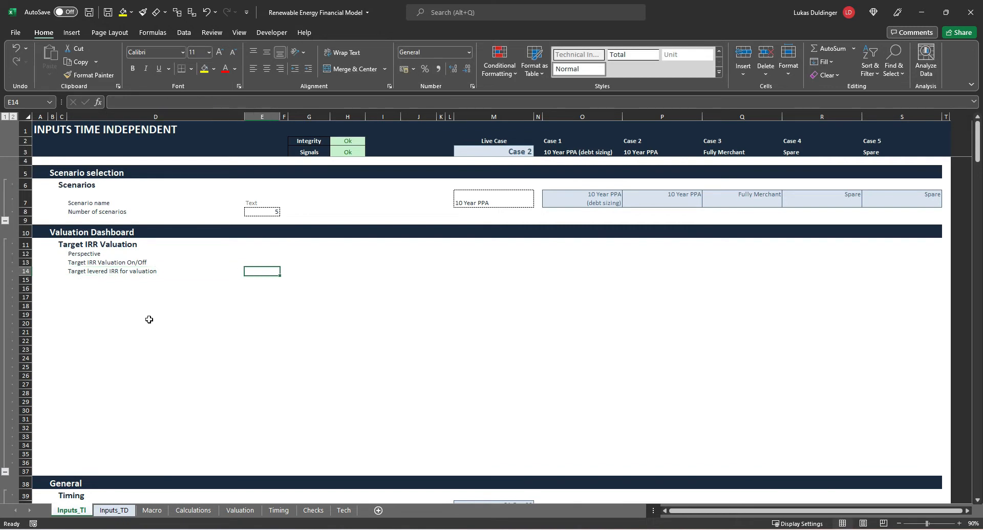
pyautogui.write('%')
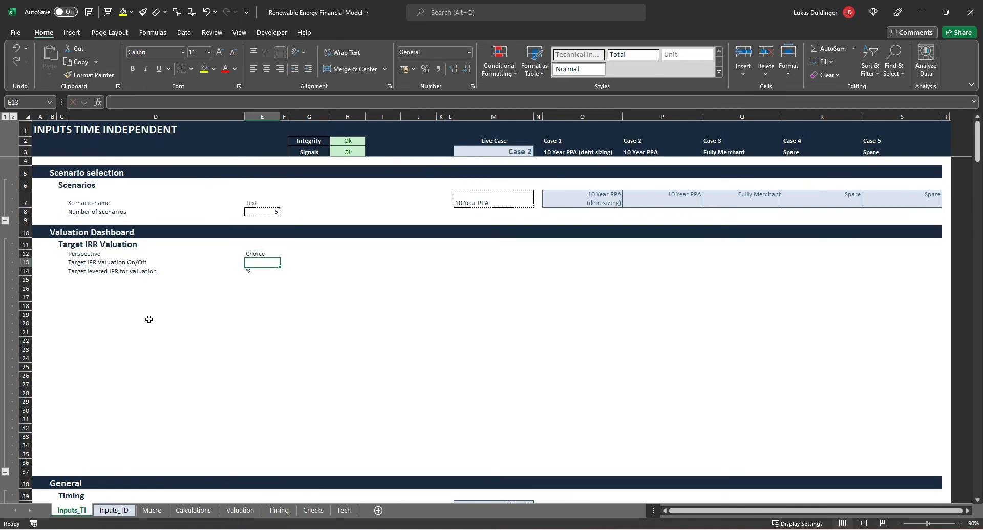
# Label the Perspective and On/Off rows 'Choice' and enter 6% as the target levered IRR in G14.
pyautogui.write('Choice')
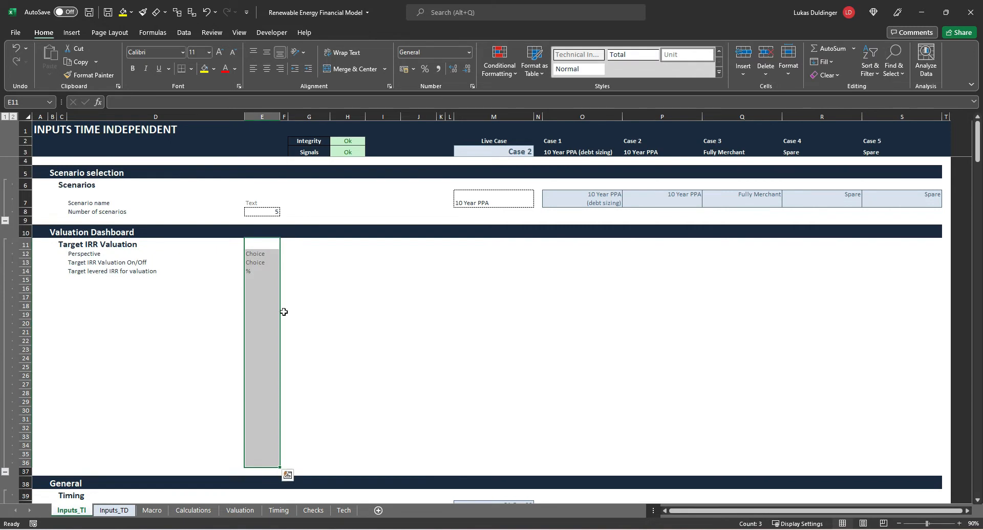
pyautogui.moveTo(306, 272)
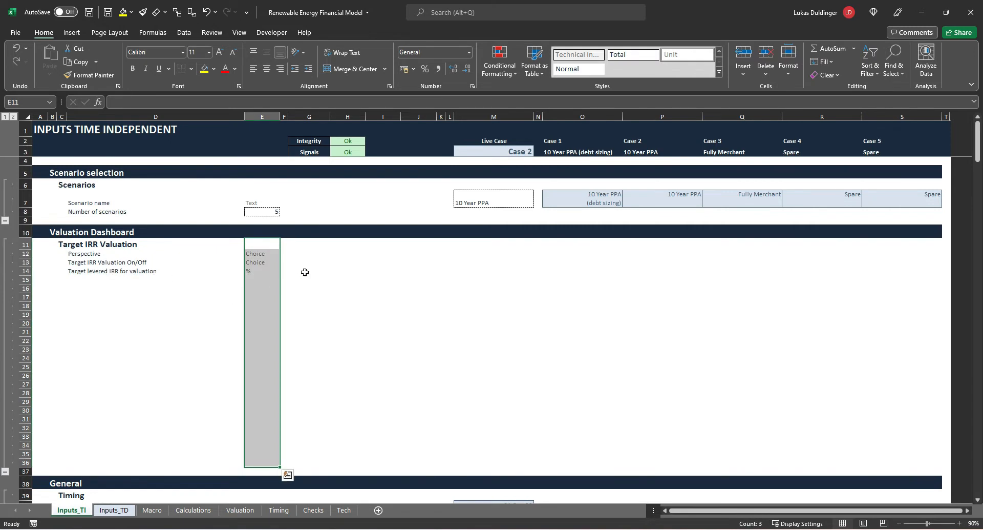
pyautogui.click(309, 271)
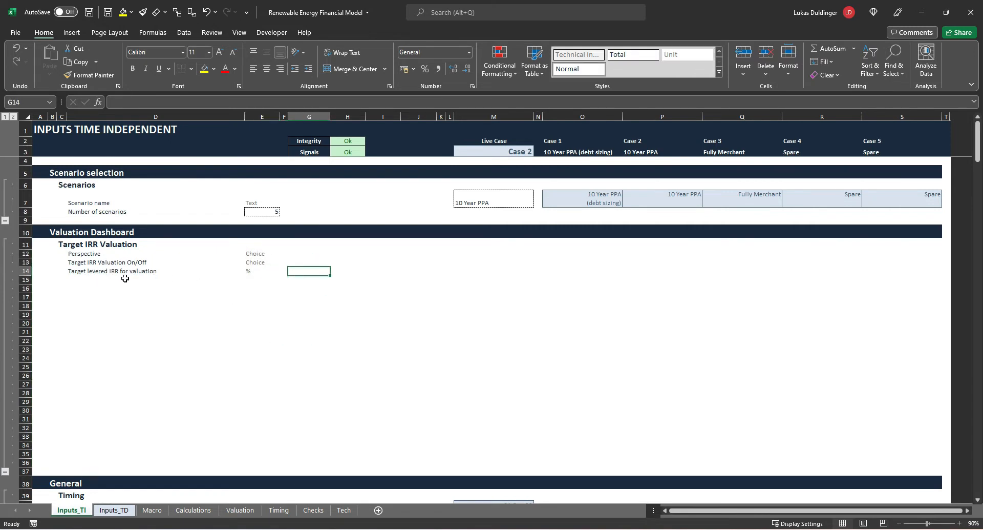
pyautogui.moveTo(176, 303)
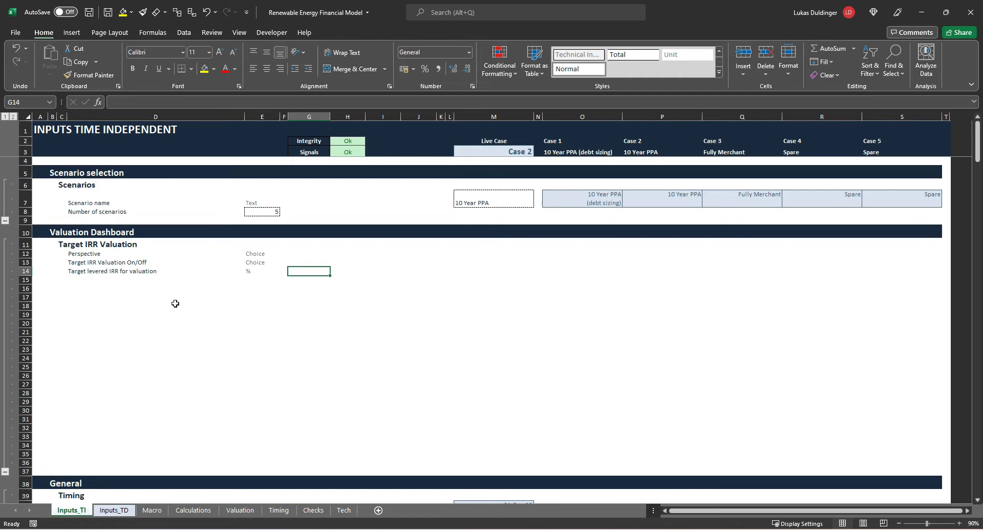
pyautogui.write('6%')
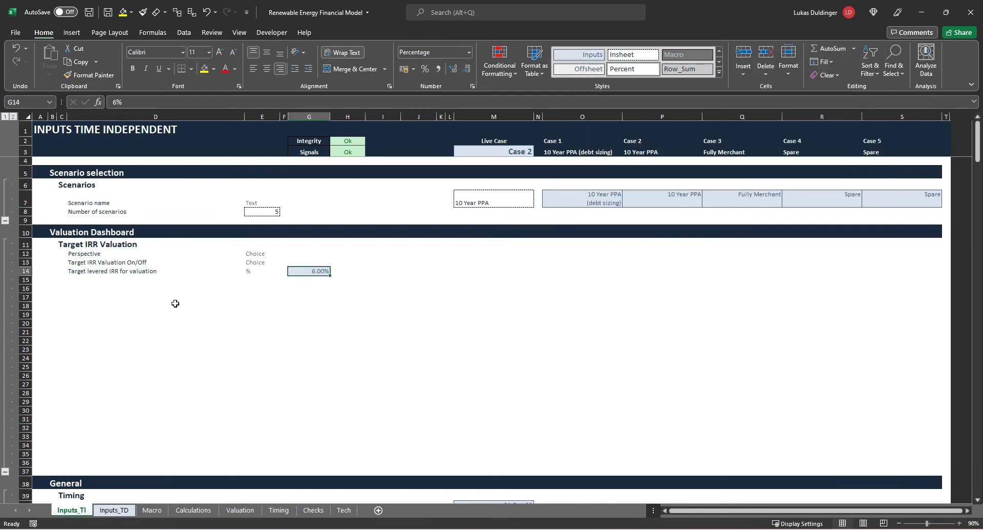
pyautogui.moveTo(176, 317)
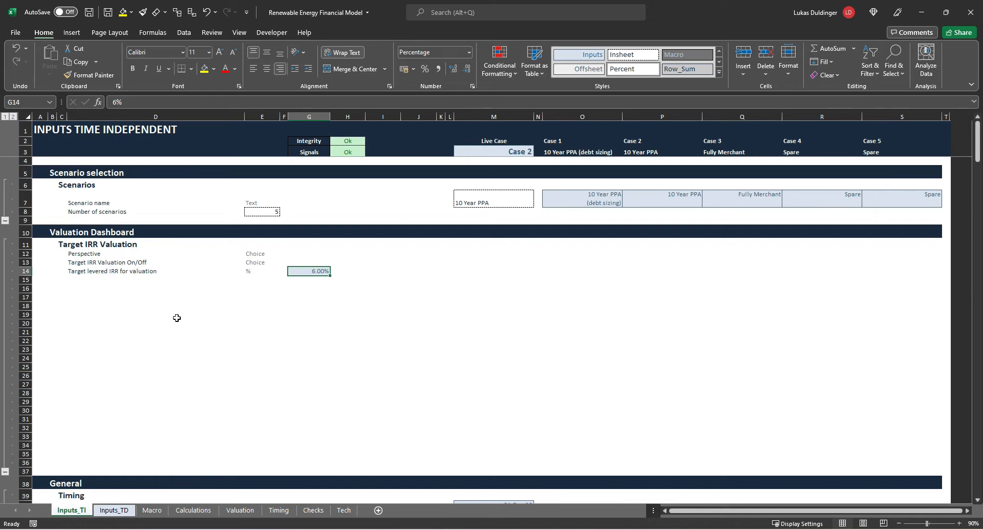
pyautogui.moveTo(194, 262)
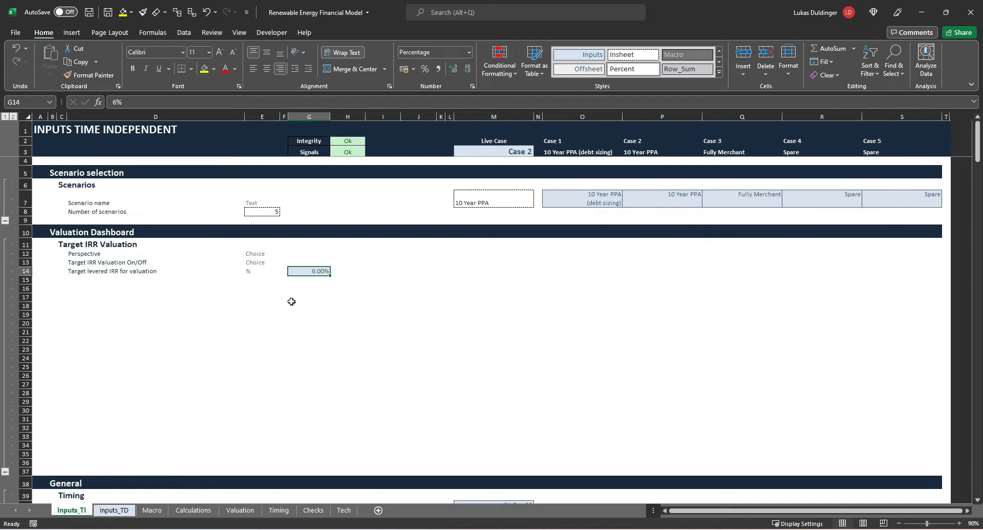
# Return to the Valuation sheet.
pyautogui.click(240, 510)
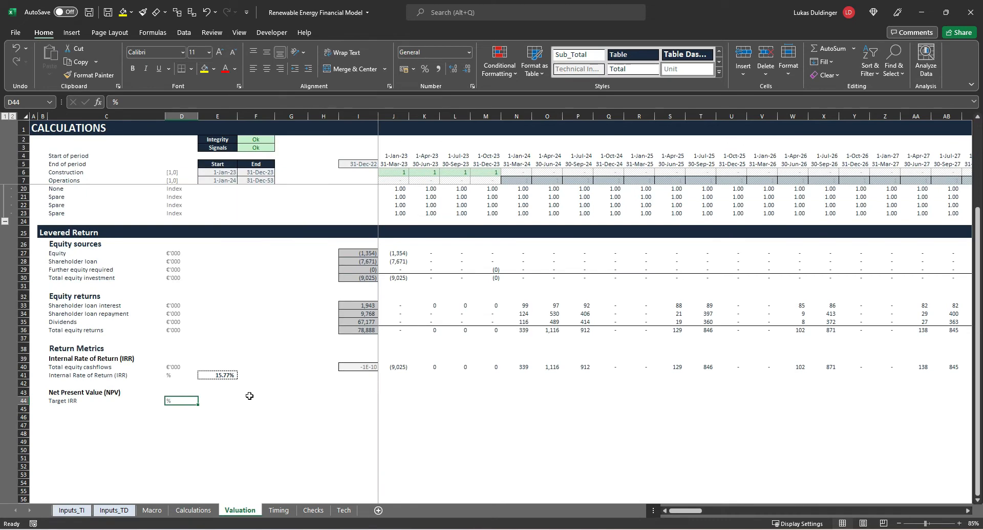
pyautogui.moveTo(124, 402)
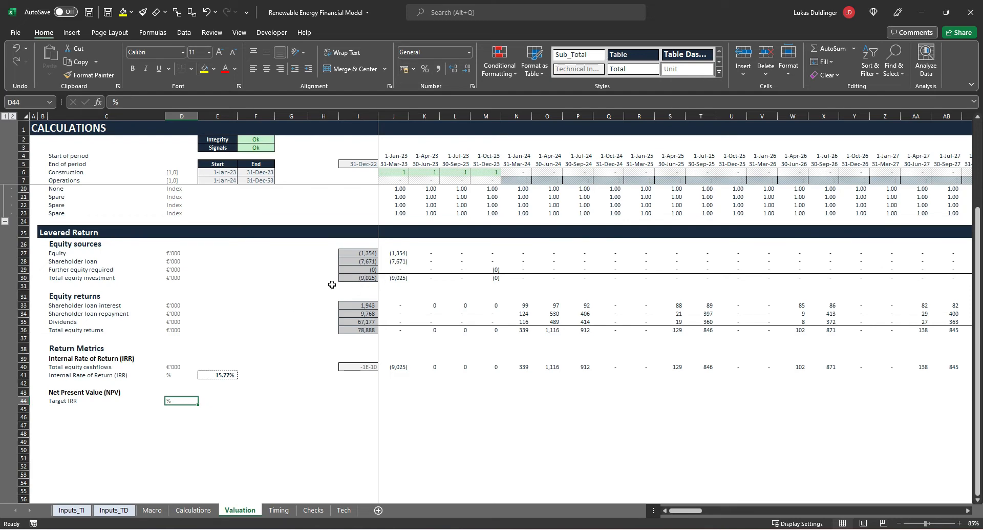
pyautogui.moveTo(347, 277)
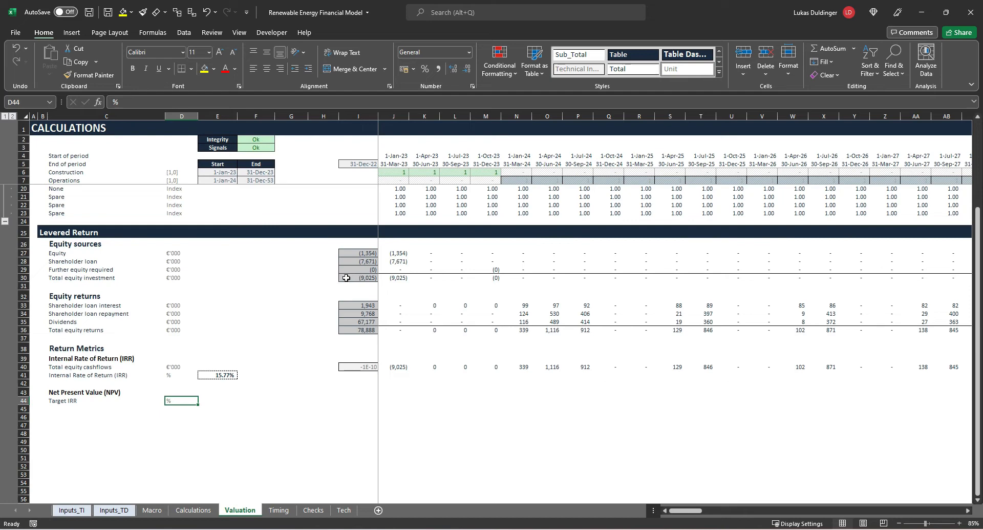
pyautogui.moveTo(306, 324)
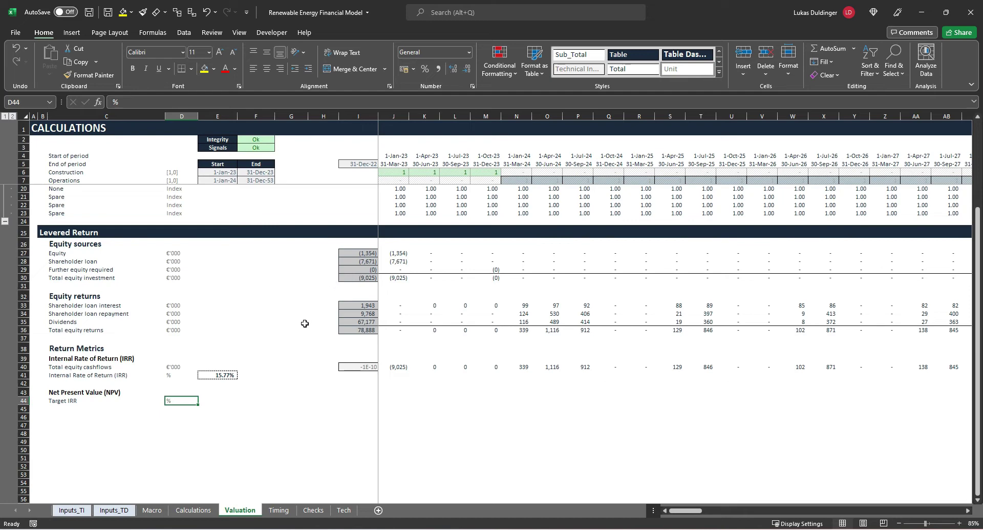
pyautogui.moveTo(252, 418)
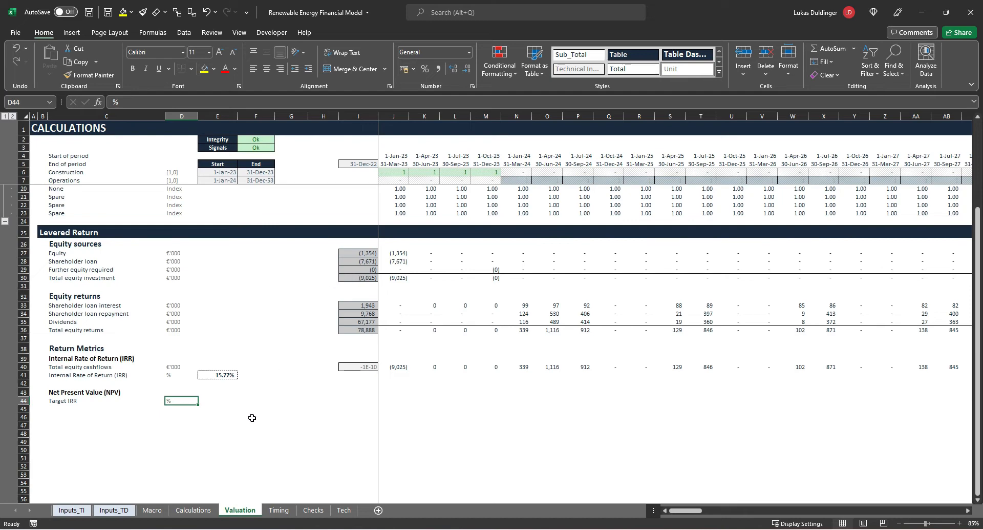
pyautogui.moveTo(92, 412)
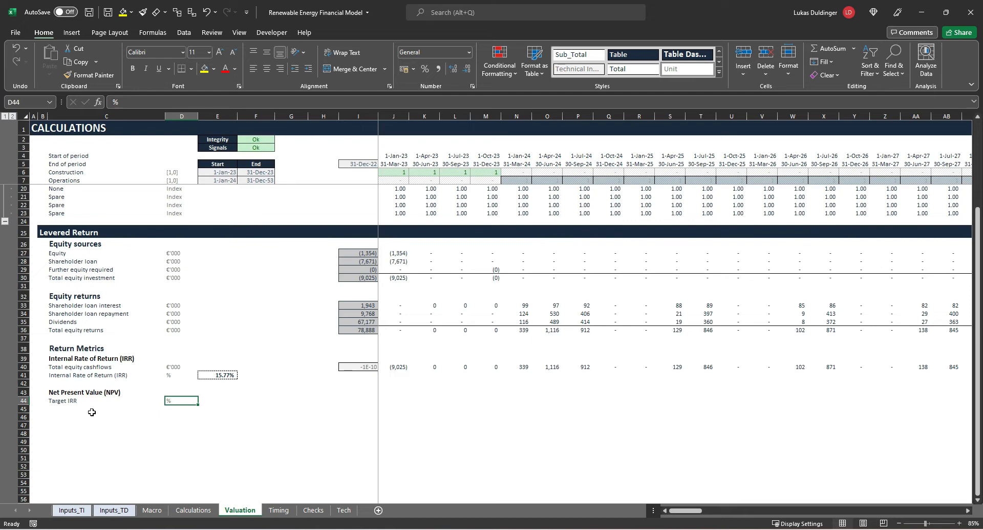
pyautogui.moveTo(111, 398)
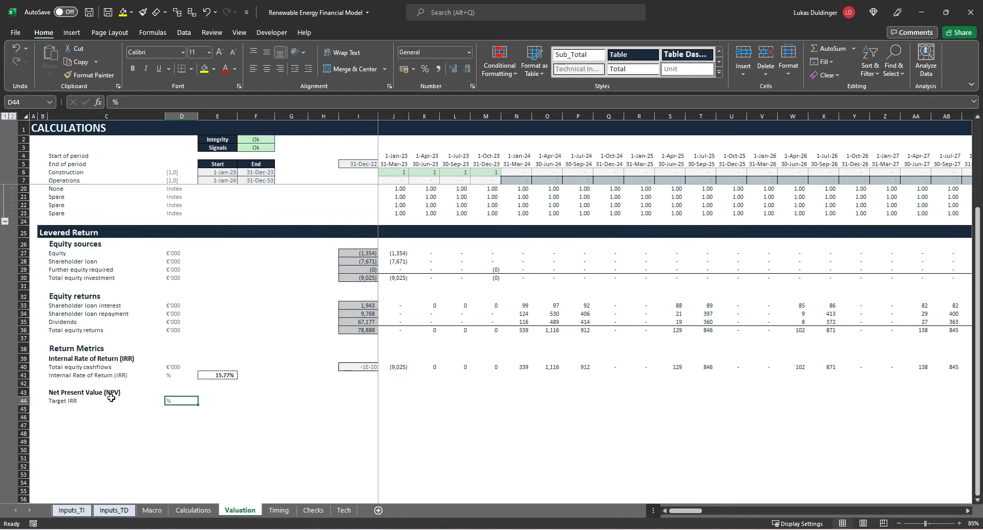
pyautogui.moveTo(106, 407)
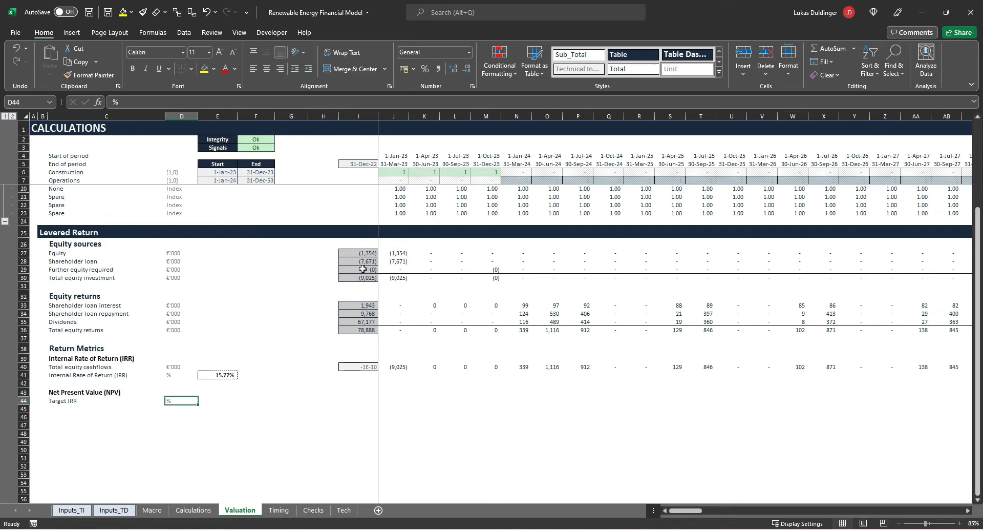
pyautogui.moveTo(288, 318)
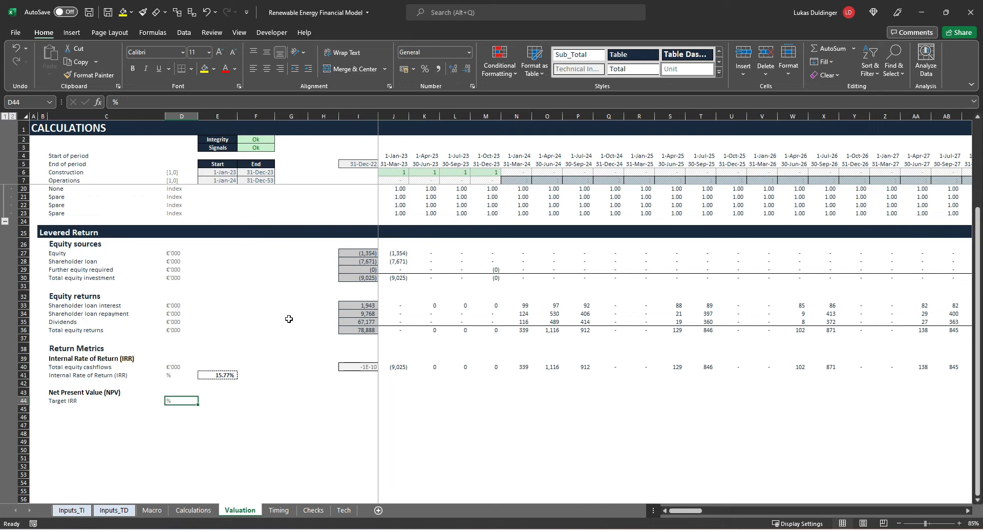
pyautogui.moveTo(184, 426)
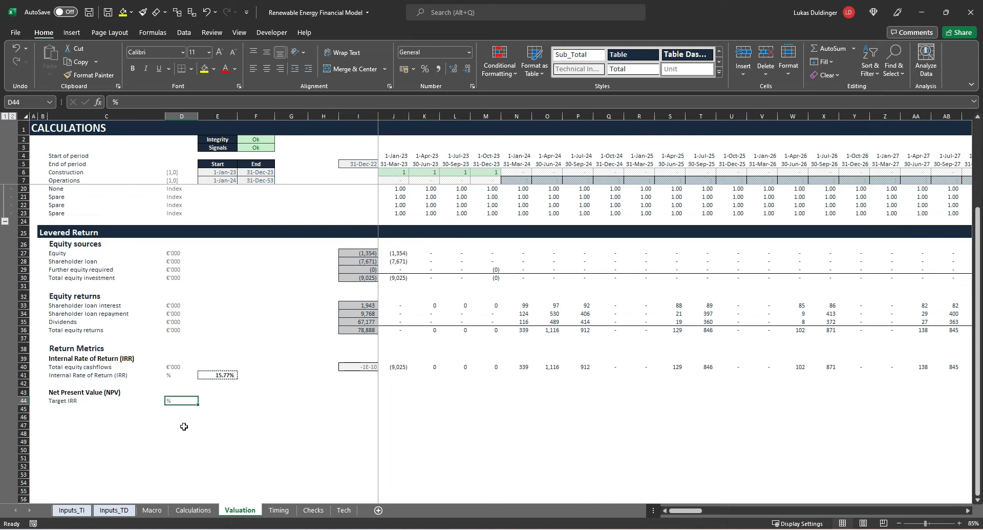
pyautogui.moveTo(234, 411)
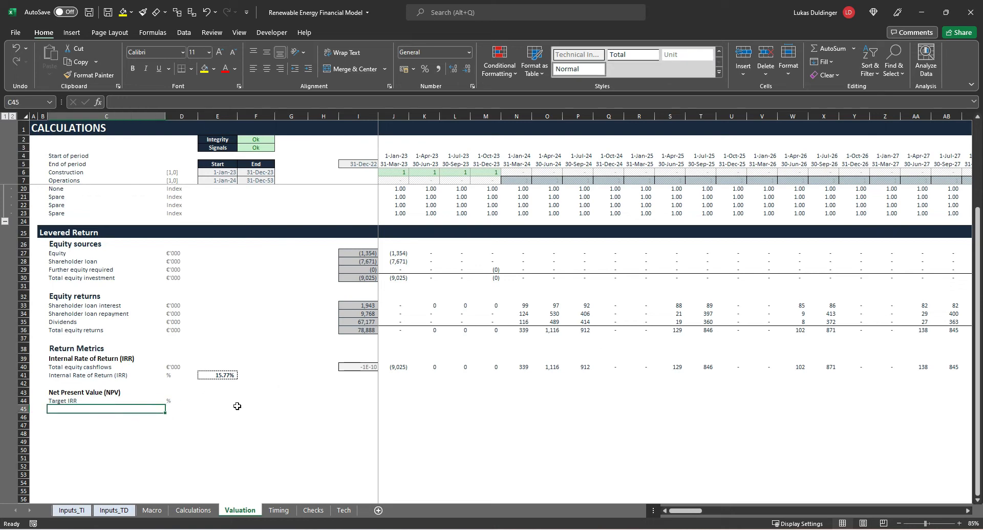
# Add an 'NPV @ target IRR' row in C45 with the €'000 unit copied from D36.
pyautogui.write('NPV @')
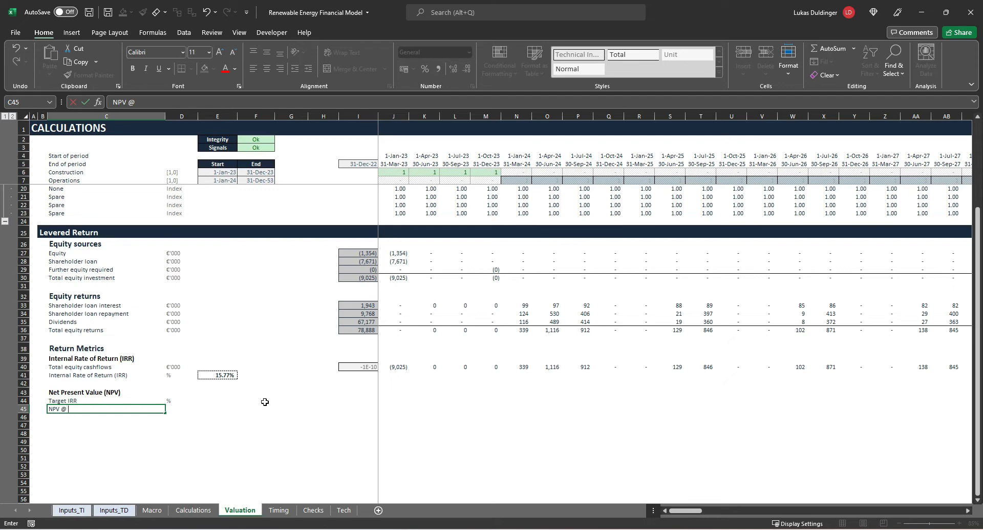
pyautogui.write('target IRR')
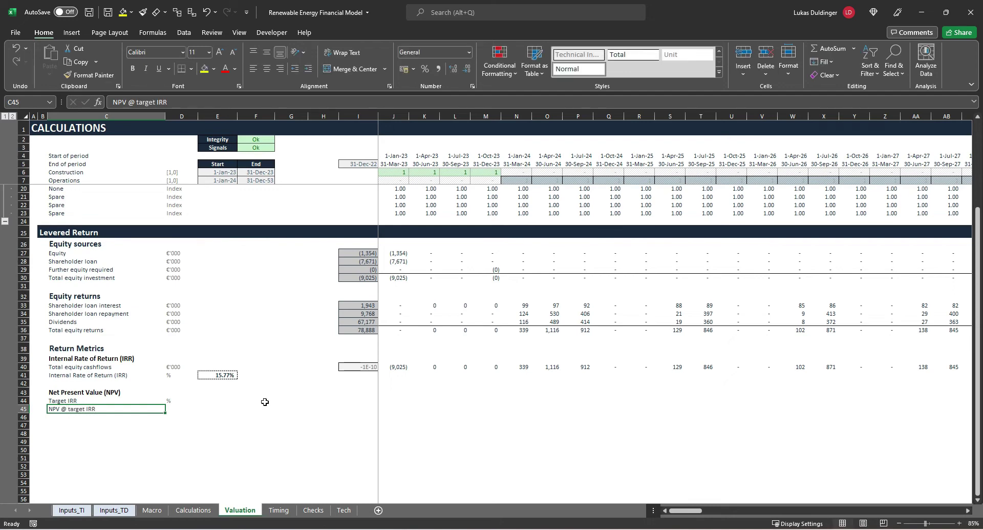
pyautogui.press('ctrl+c')
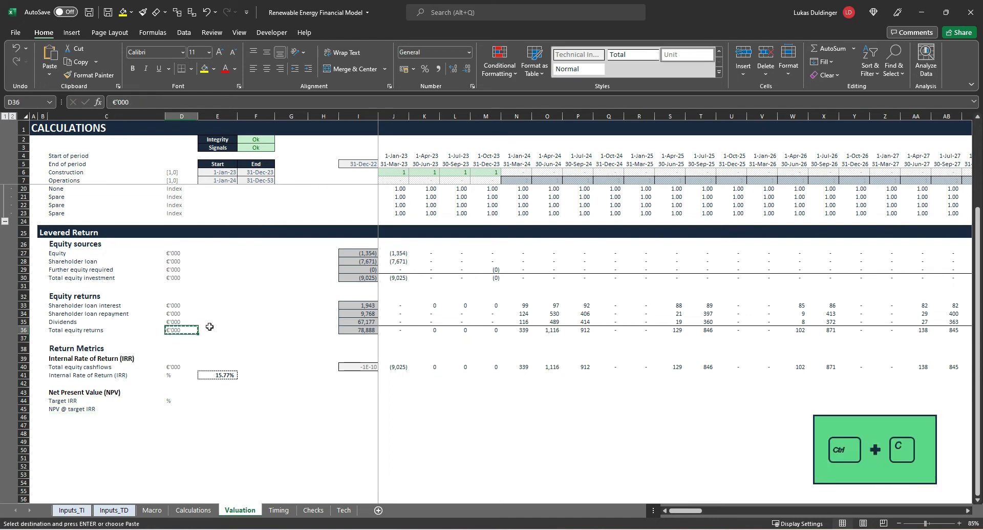
pyautogui.press('ctrl+v')
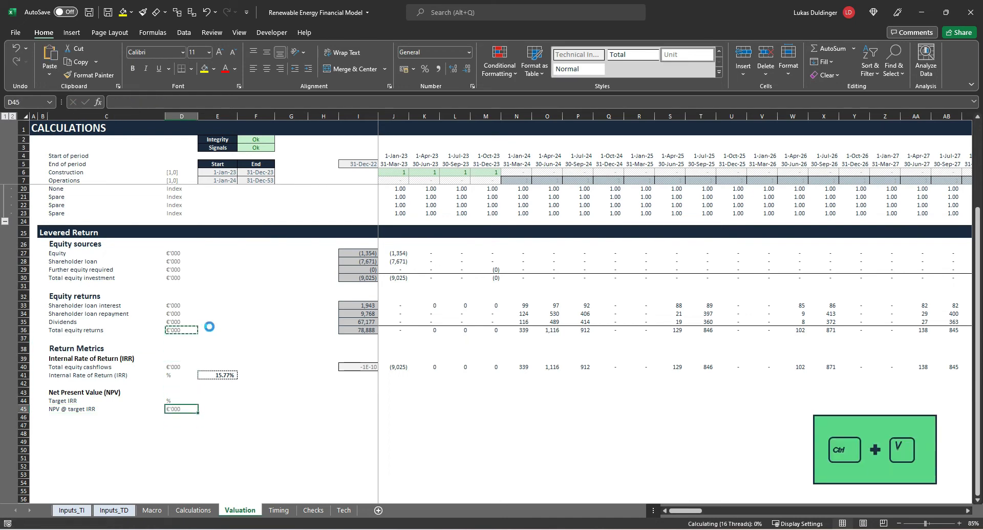
pyautogui.press('ctrl+v')
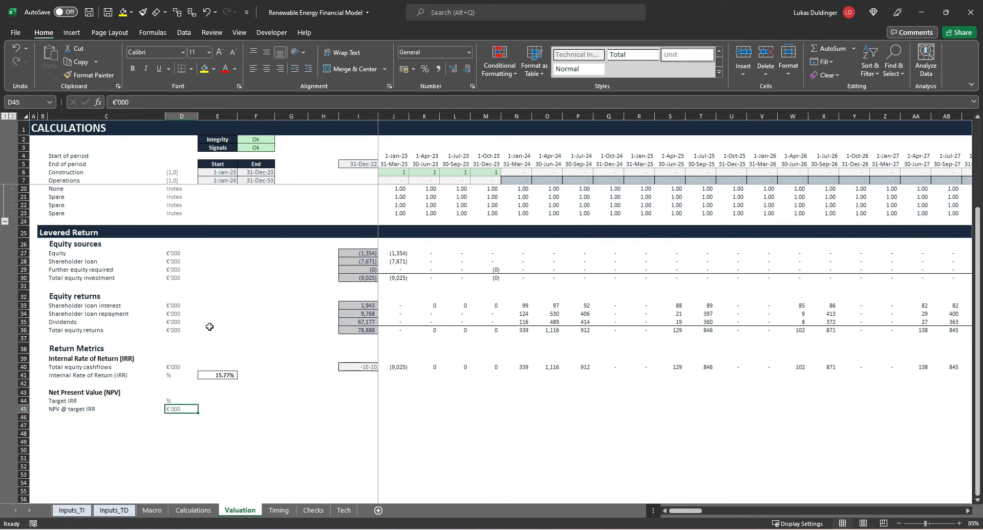
# Link E44 to the target IRR on Inputs_TI so it shows 6.00%.
pyautogui.click(217, 400)
pyautogui.write('=')
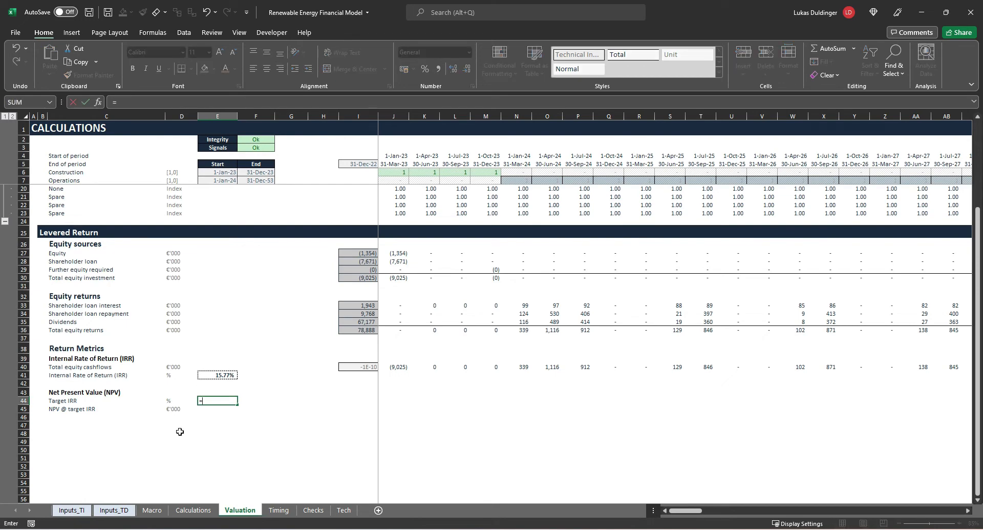
pyautogui.click(70, 510)
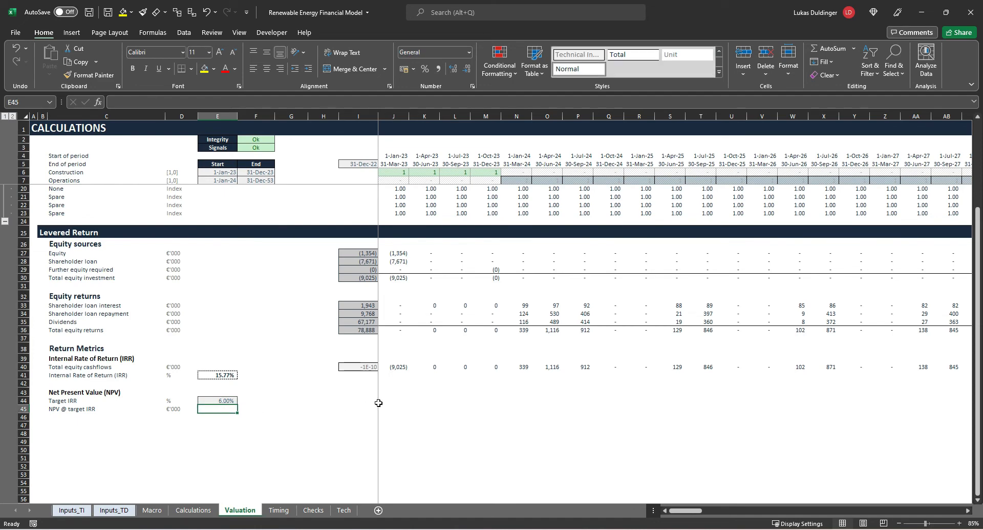
# Enter =XNPV(E44,I40:FU40,I5:FU5) in E45 to compute the NPV of 18,400.
pyautogui.write('=')
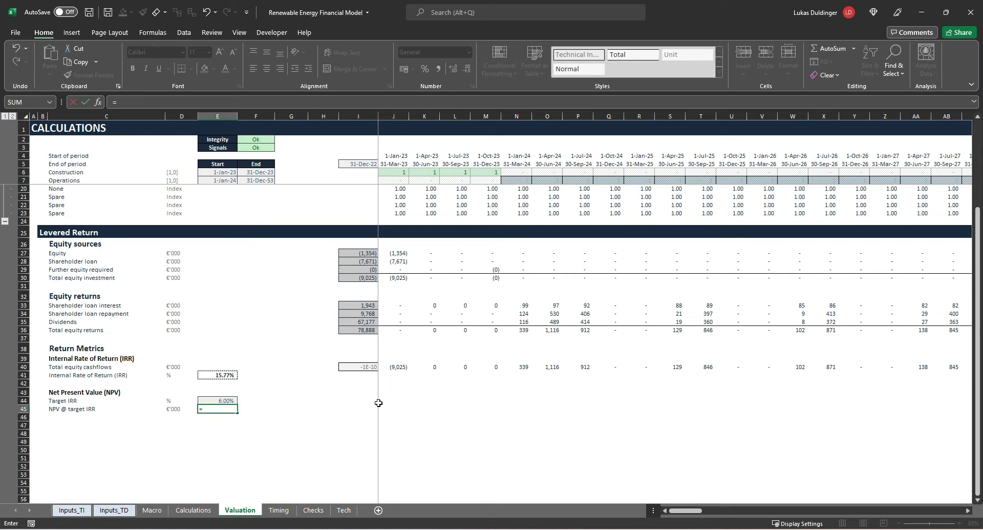
pyautogui.write('xn')
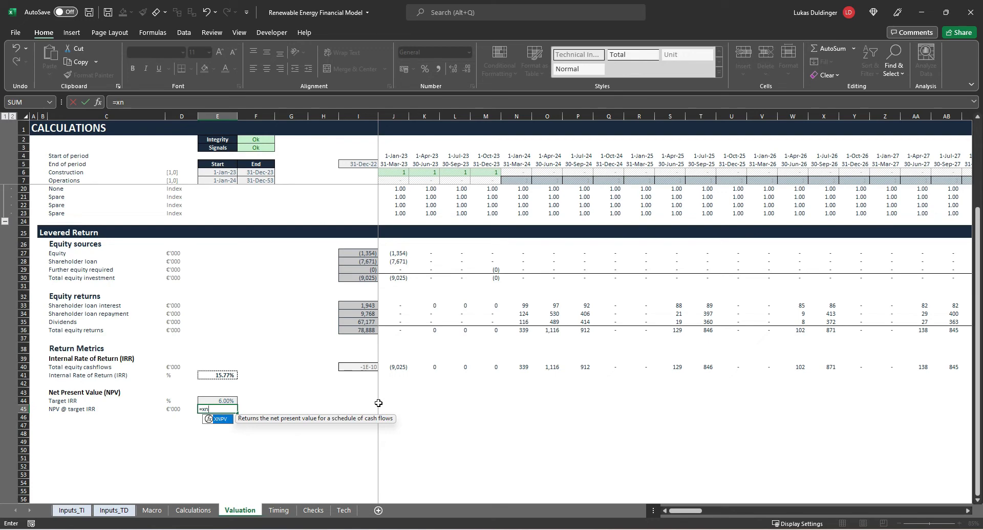
pyautogui.write('XNPV(')
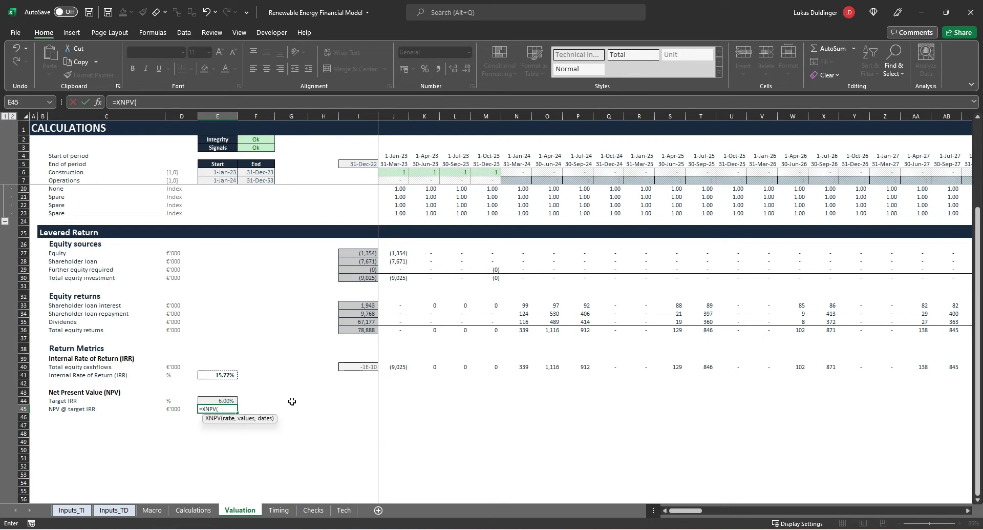
pyautogui.click(217, 401)
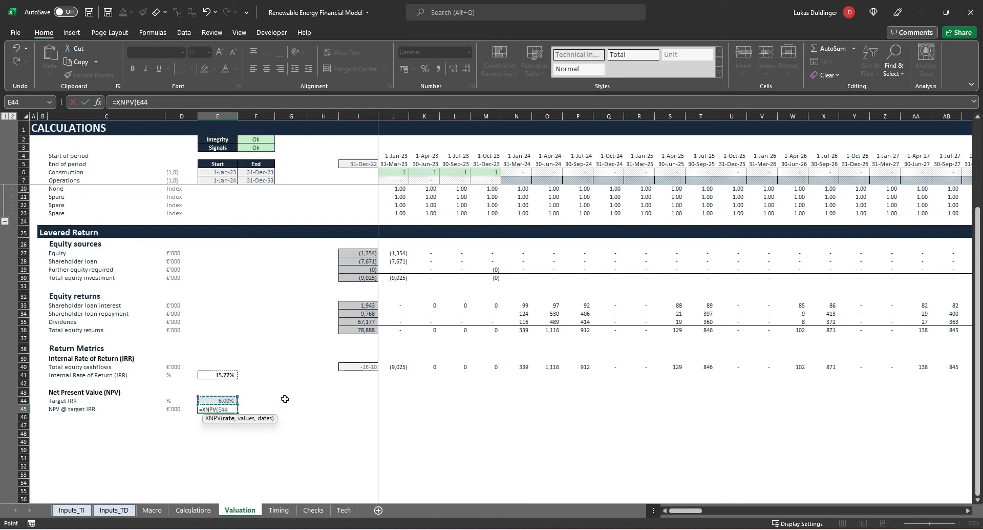
pyautogui.write(',')
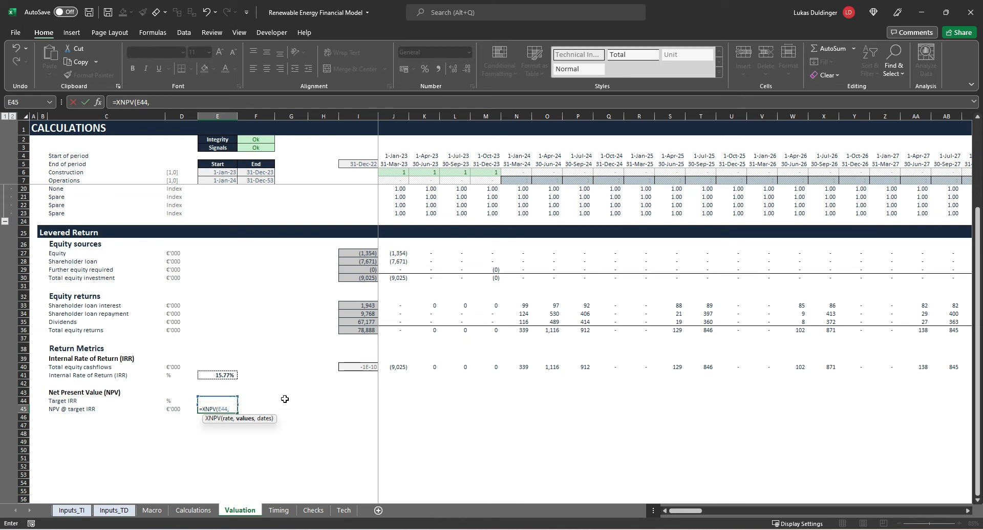
pyautogui.click(359, 366)
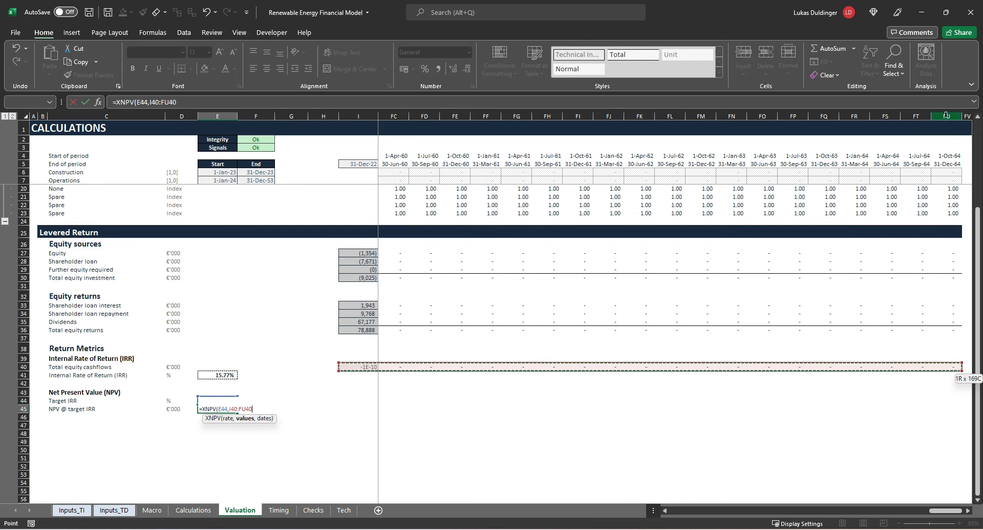
pyautogui.write(',I5')
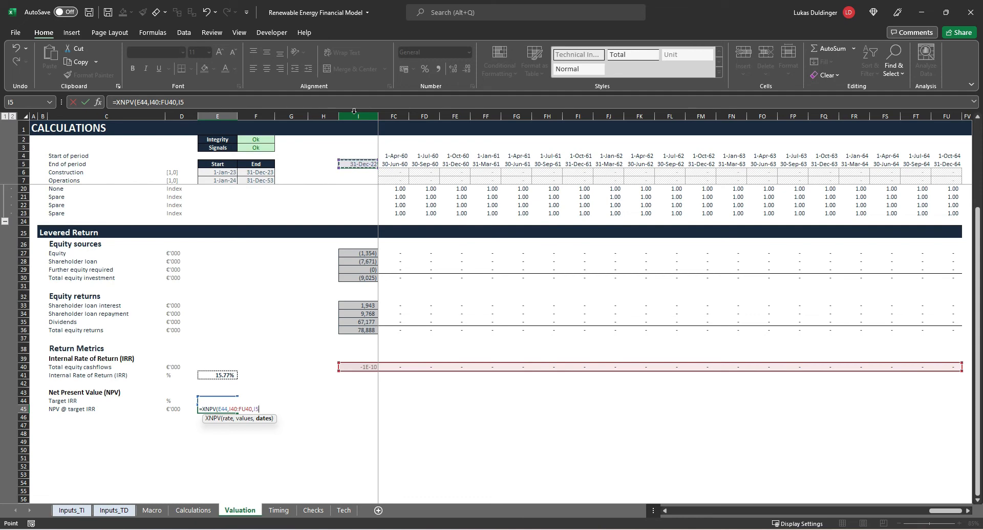
pyautogui.moveTo(894, 135)
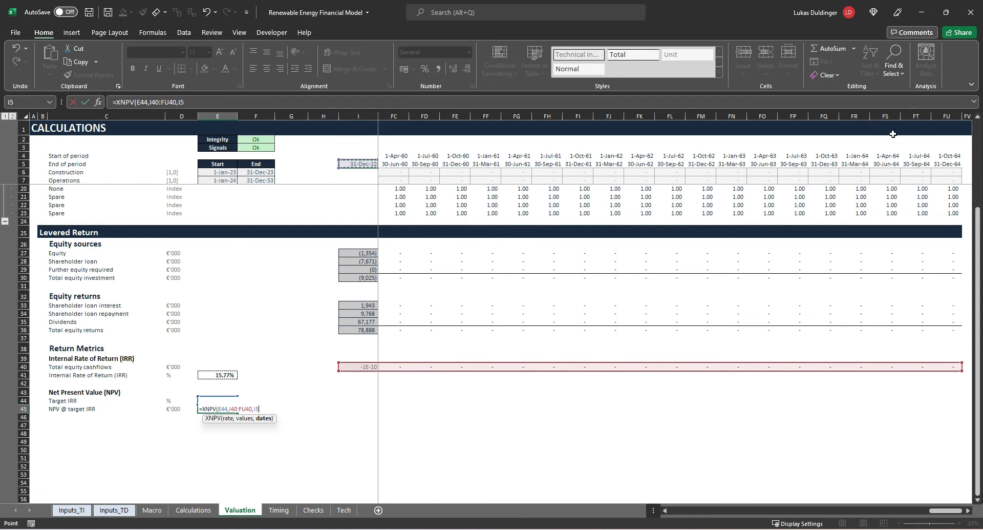
pyautogui.press('ctrl+shift+right')
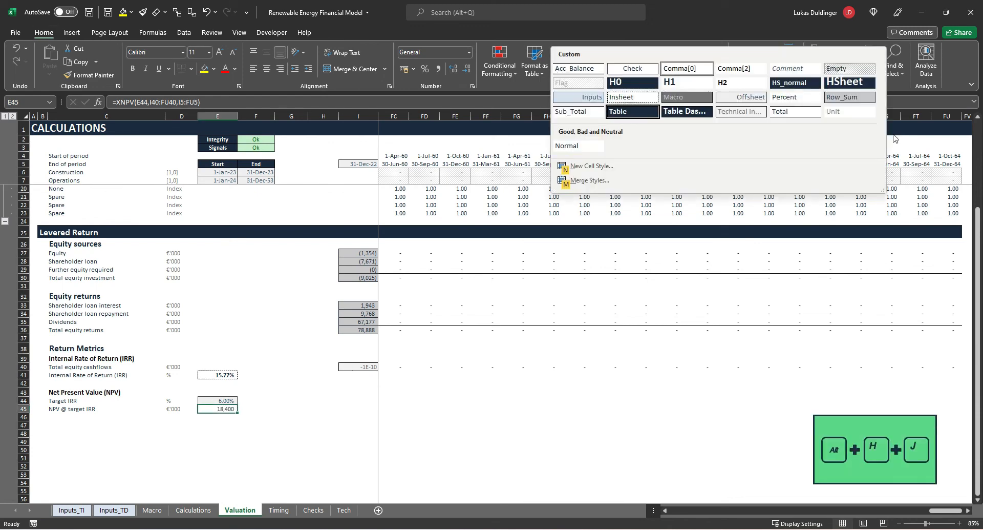
pyautogui.press('Escape')
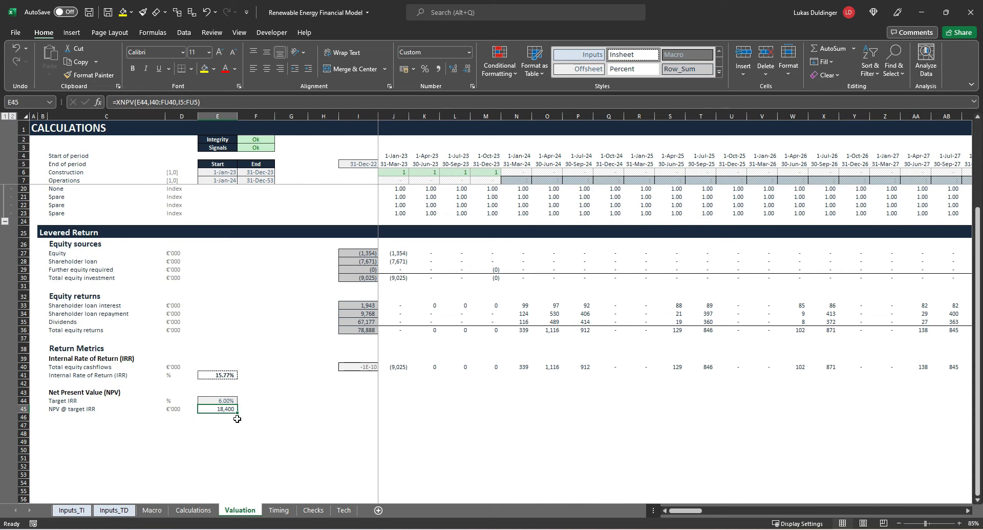
pyautogui.moveTo(245, 425)
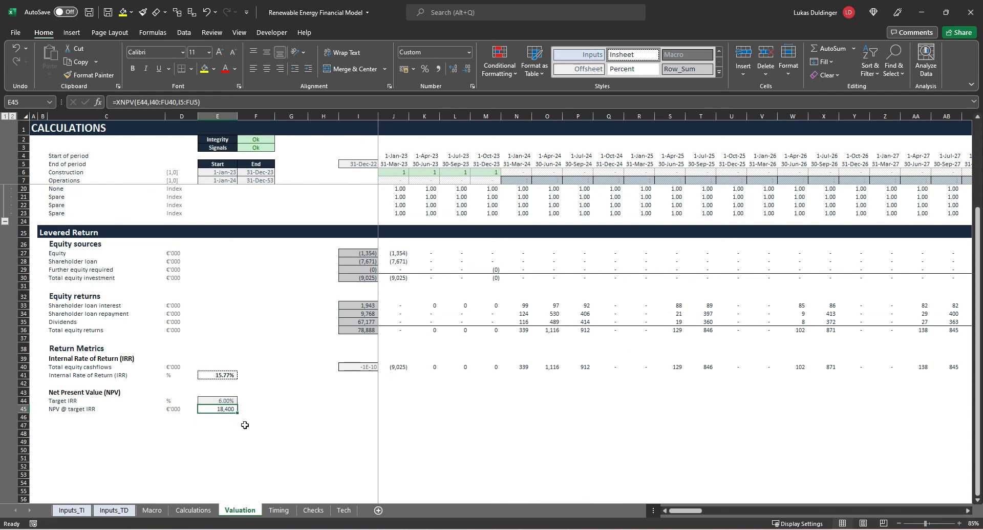
pyautogui.moveTo(368, 280)
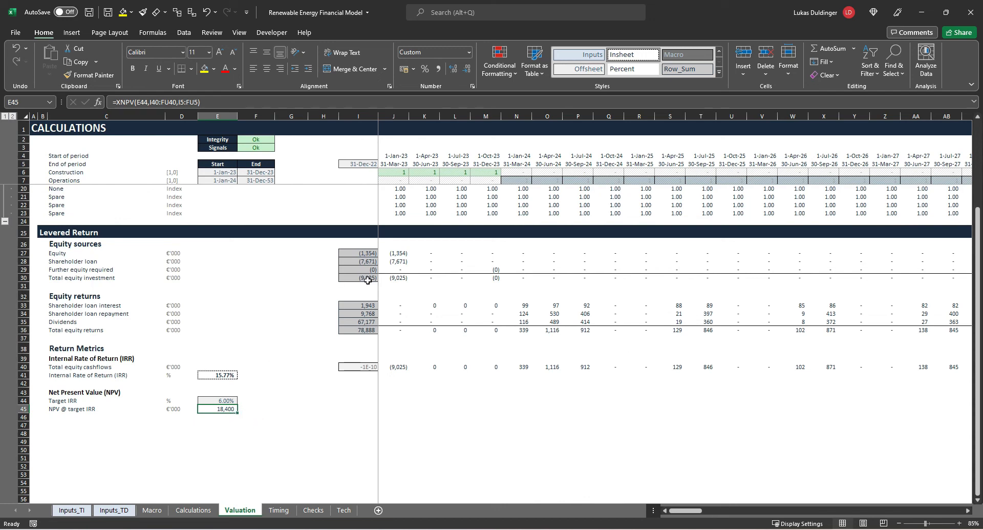
pyautogui.moveTo(204, 386)
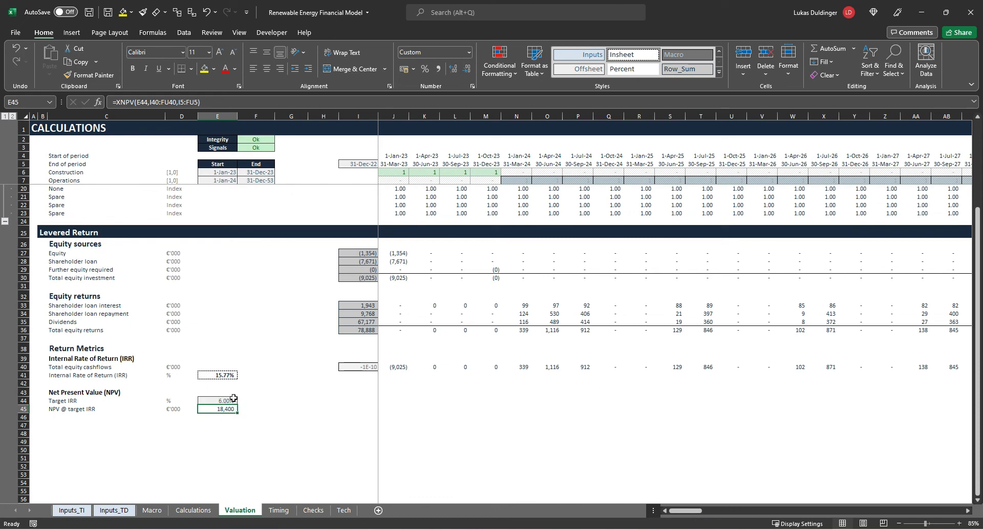
pyautogui.moveTo(219, 385)
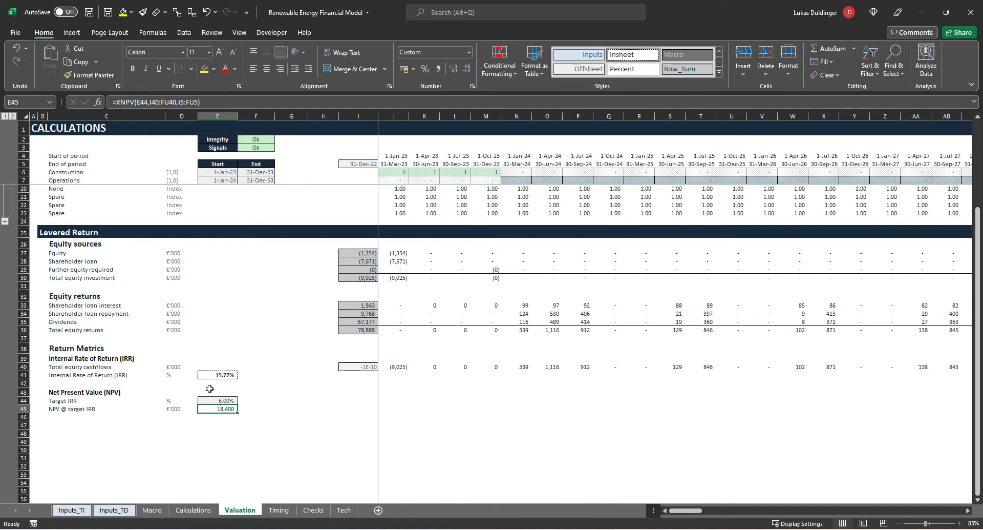
pyautogui.moveTo(240, 392)
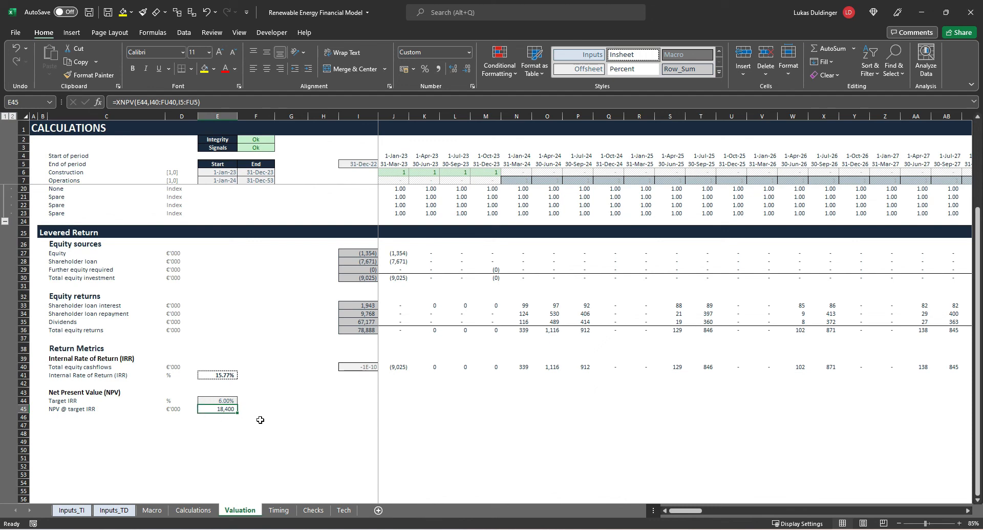
pyautogui.moveTo(307, 274)
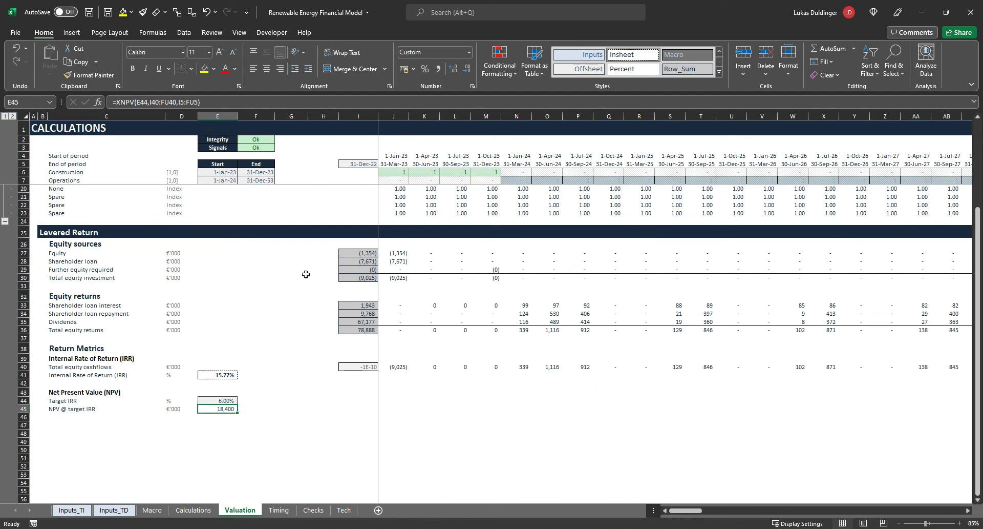
pyautogui.moveTo(275, 401)
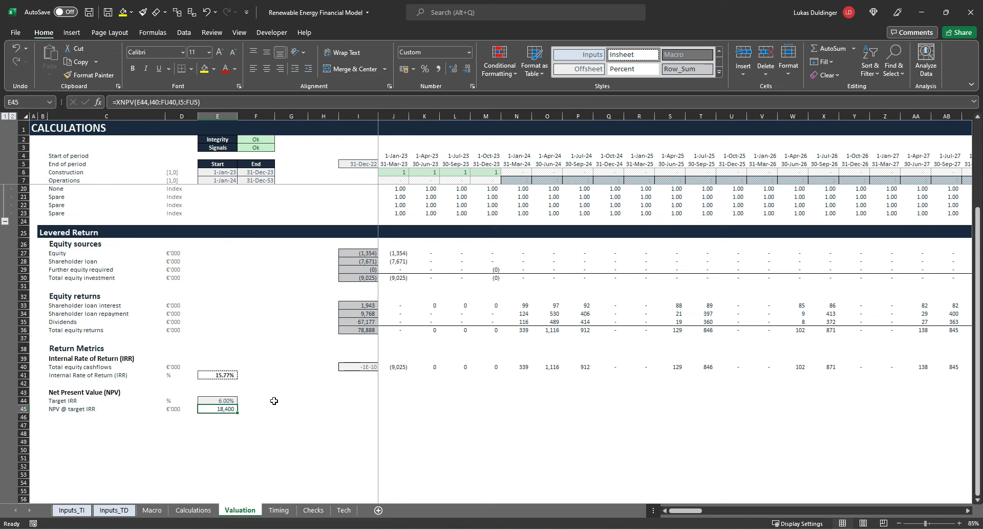
# Make the 18,400 NPV result in E45 bold.
pyautogui.press('Ctrl+b')
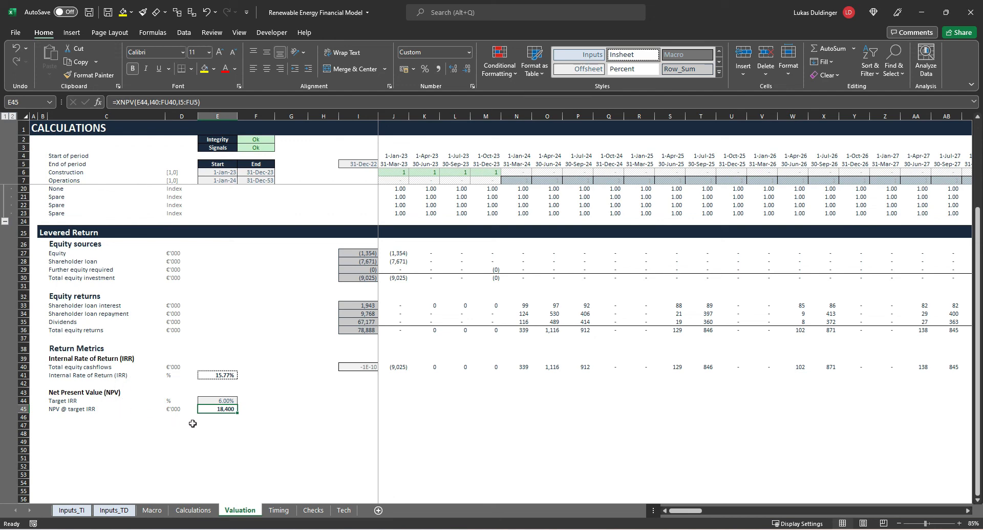
pyautogui.moveTo(217, 385)
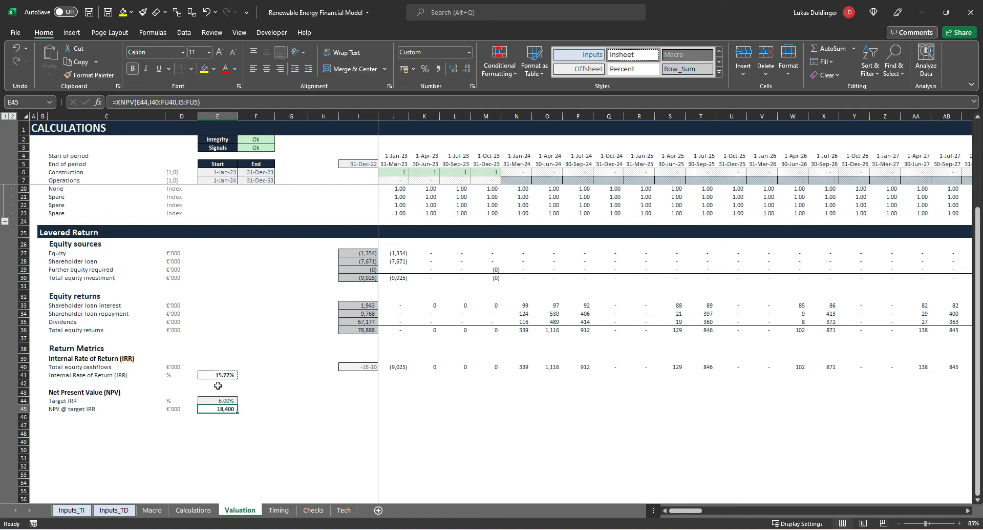
pyautogui.moveTo(190, 388)
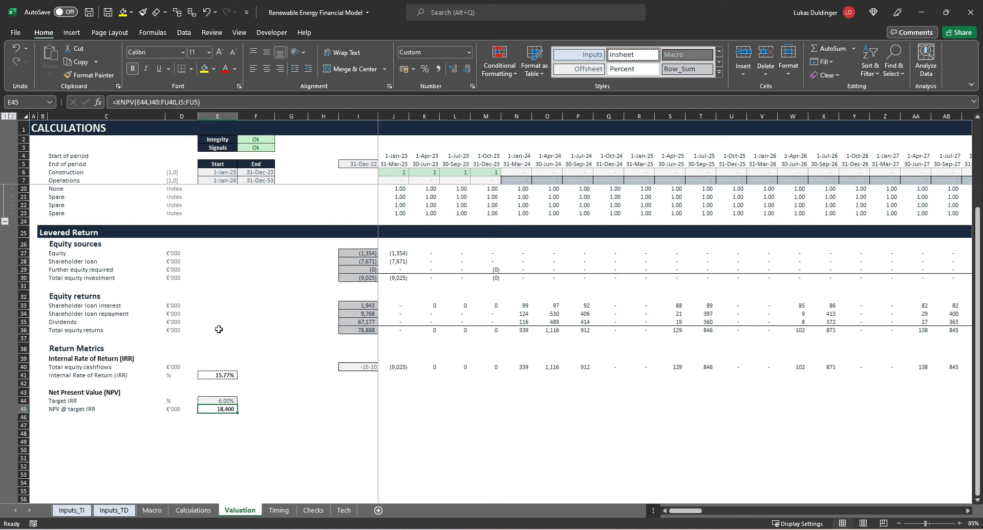
pyautogui.moveTo(280, 428)
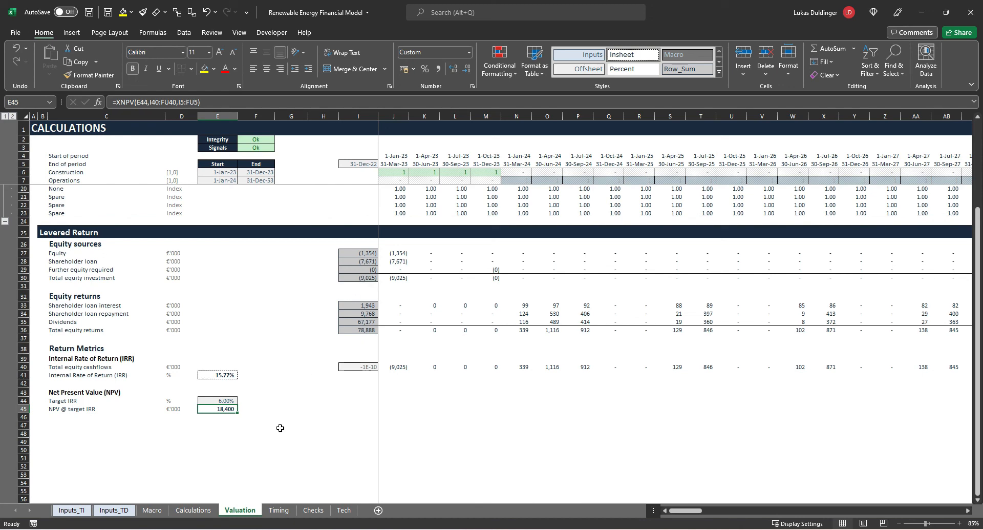